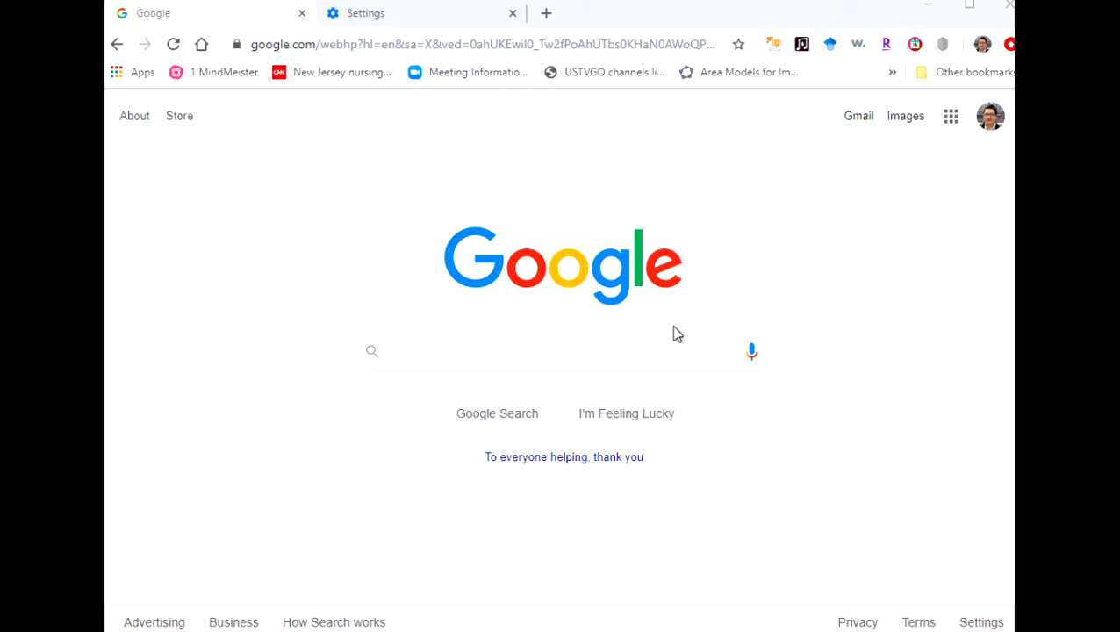
mouse_move(584, 341)
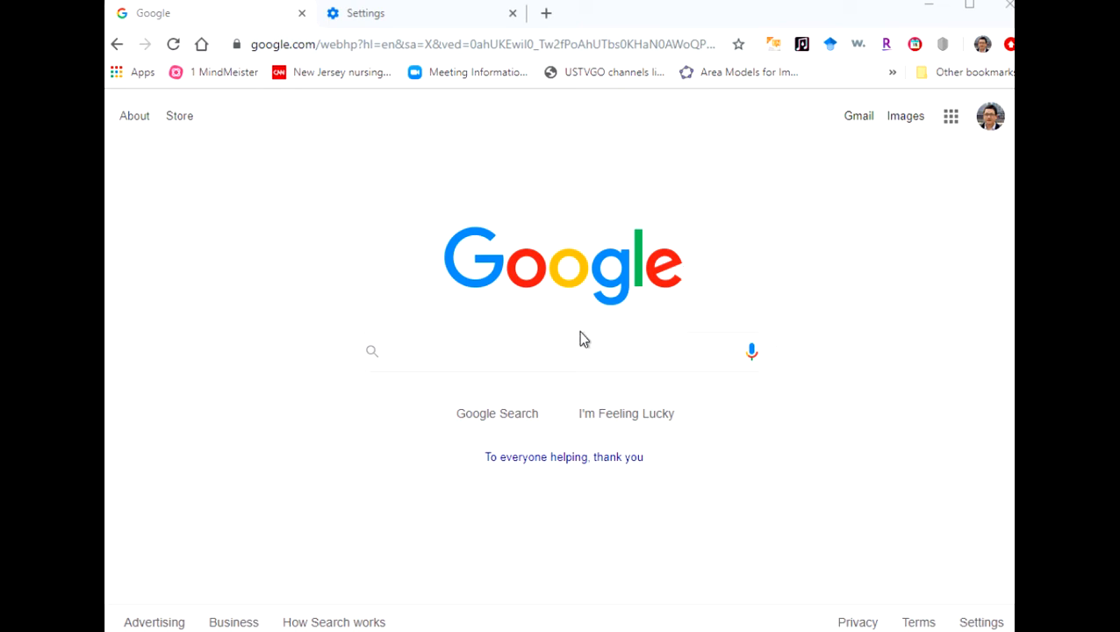
Search Google for 'geogebra classic' and open the GeoGebra Classic app from the results
click(527, 352)
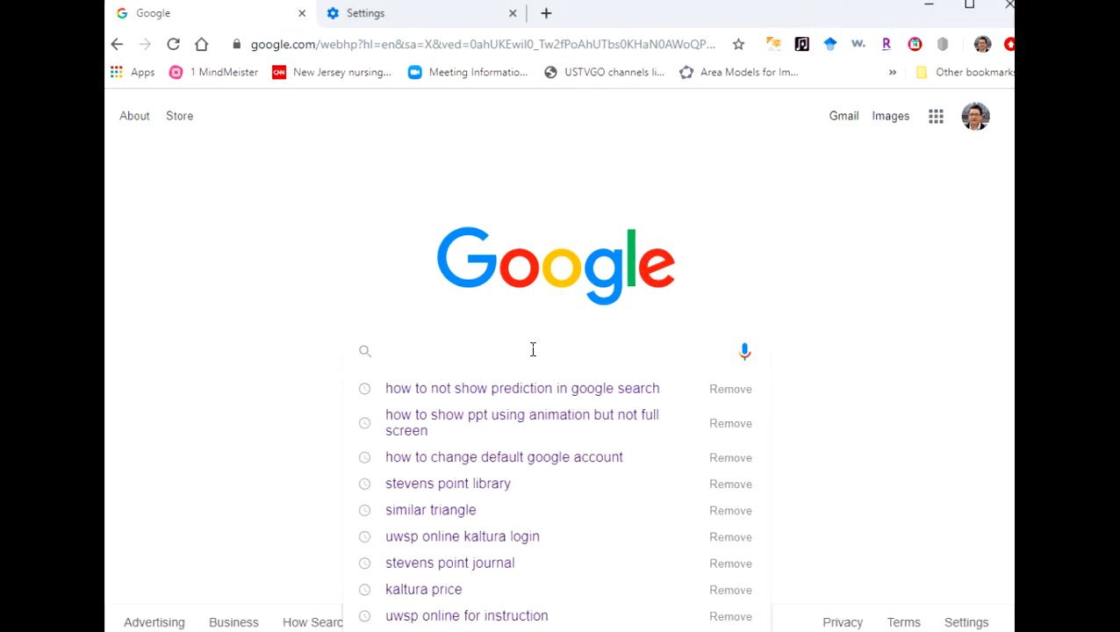
text(geogbra)
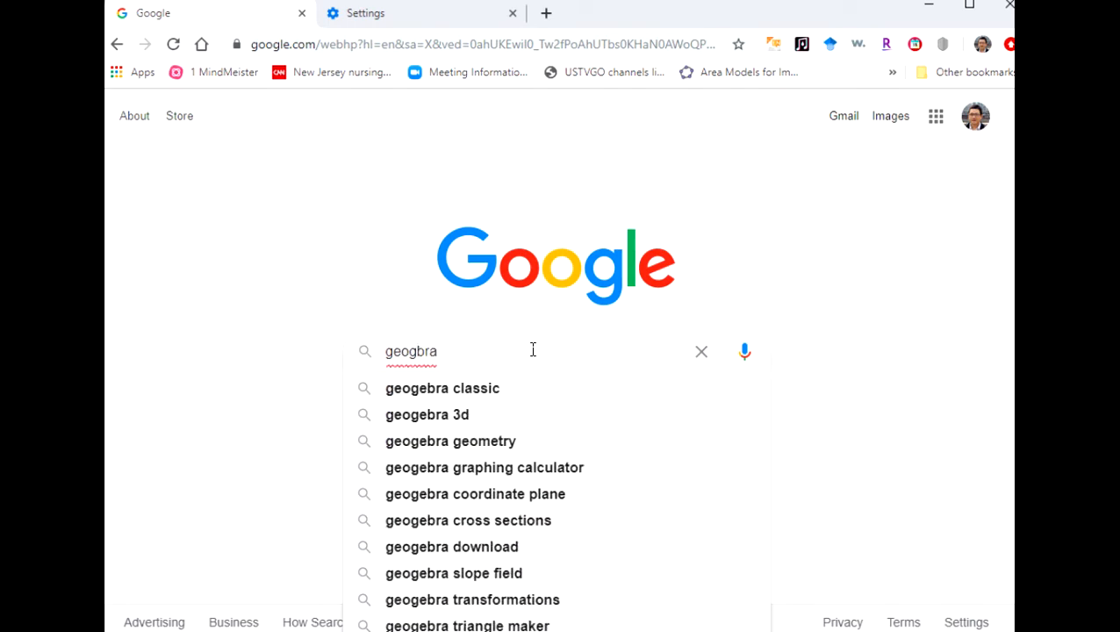
click(440, 388)
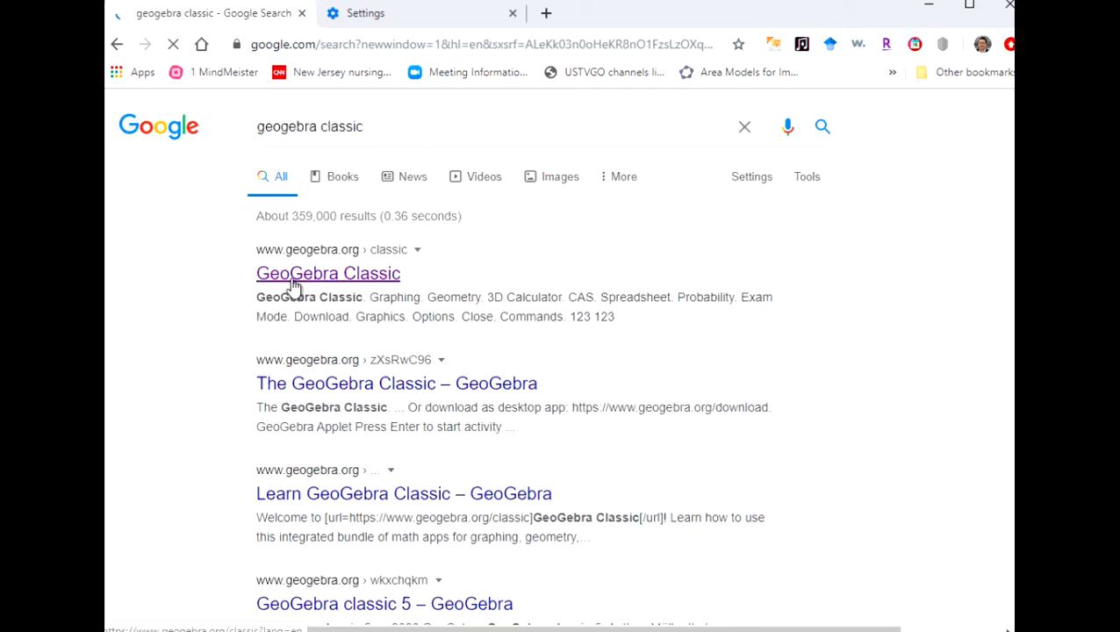
click(327, 274)
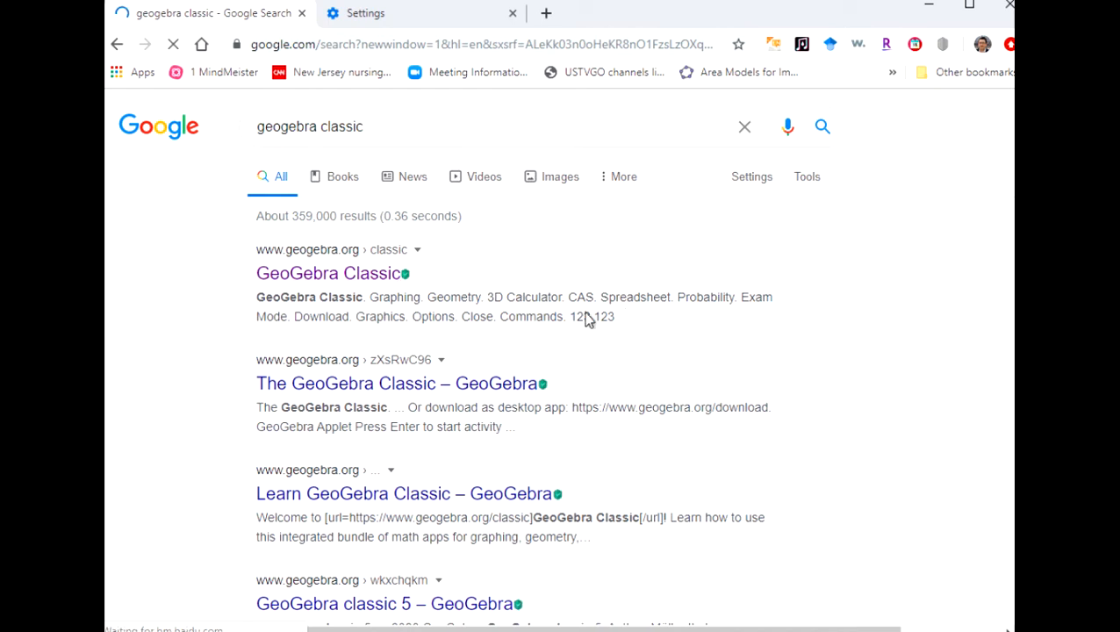
click(328, 274)
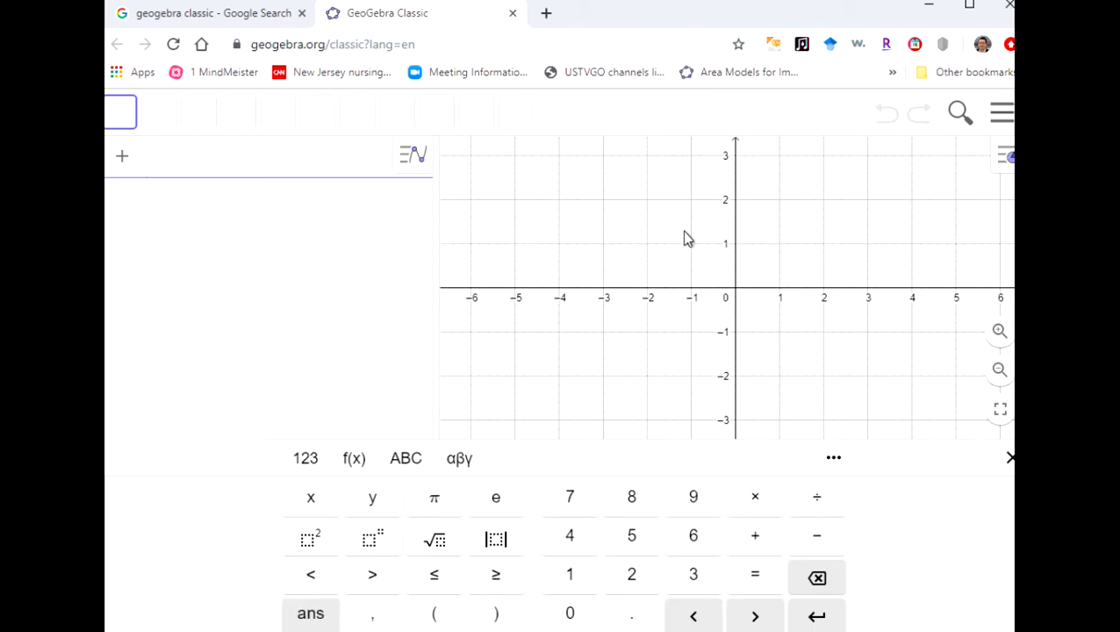
Clear the math keypad and show only the first quadrant, 0–17 across and 0–10 up
click(1010, 456)
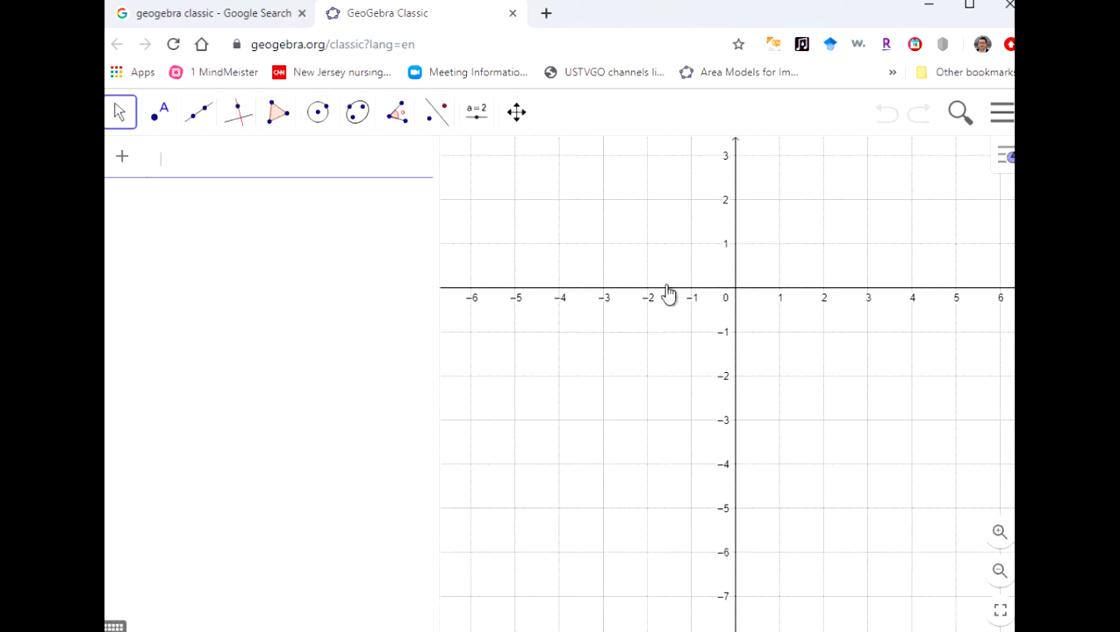
mouse_move(439, 224)
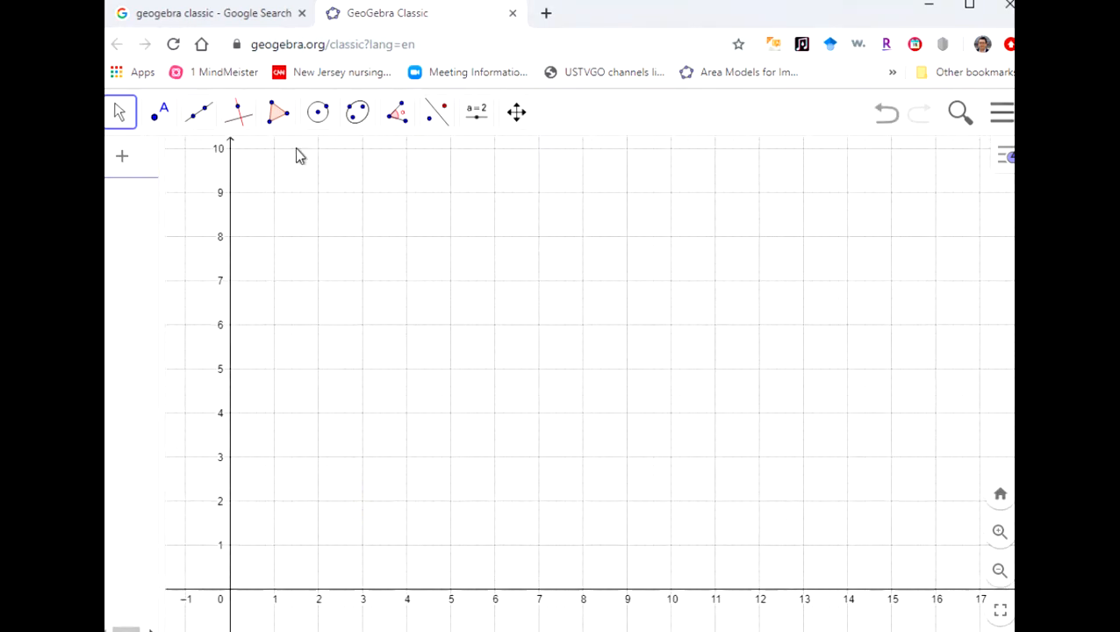
mouse_move(302, 148)
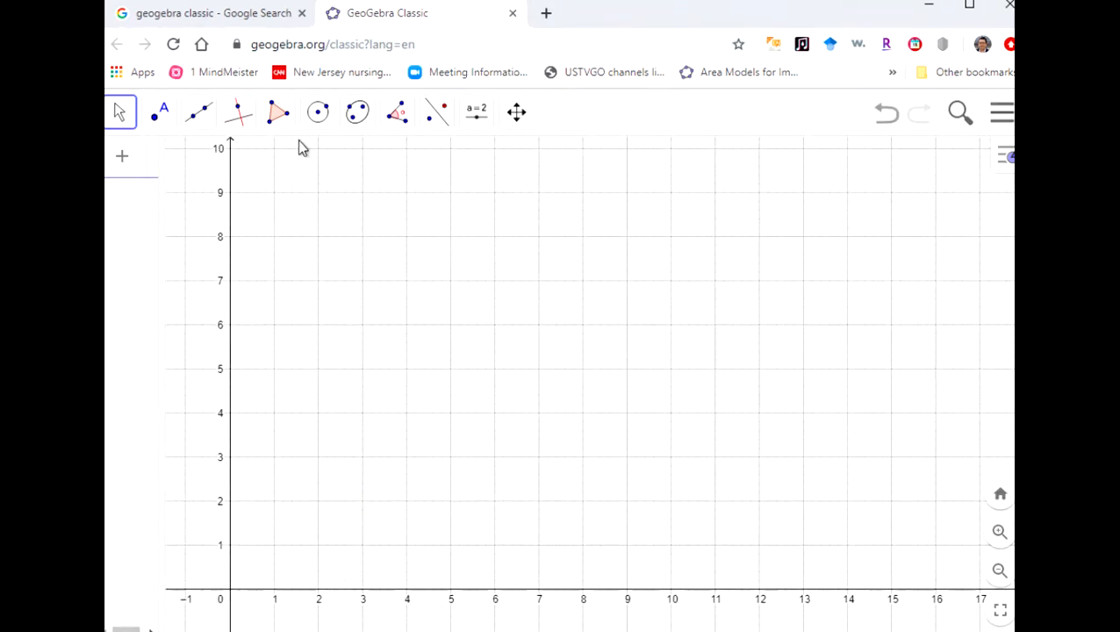
click(278, 112)
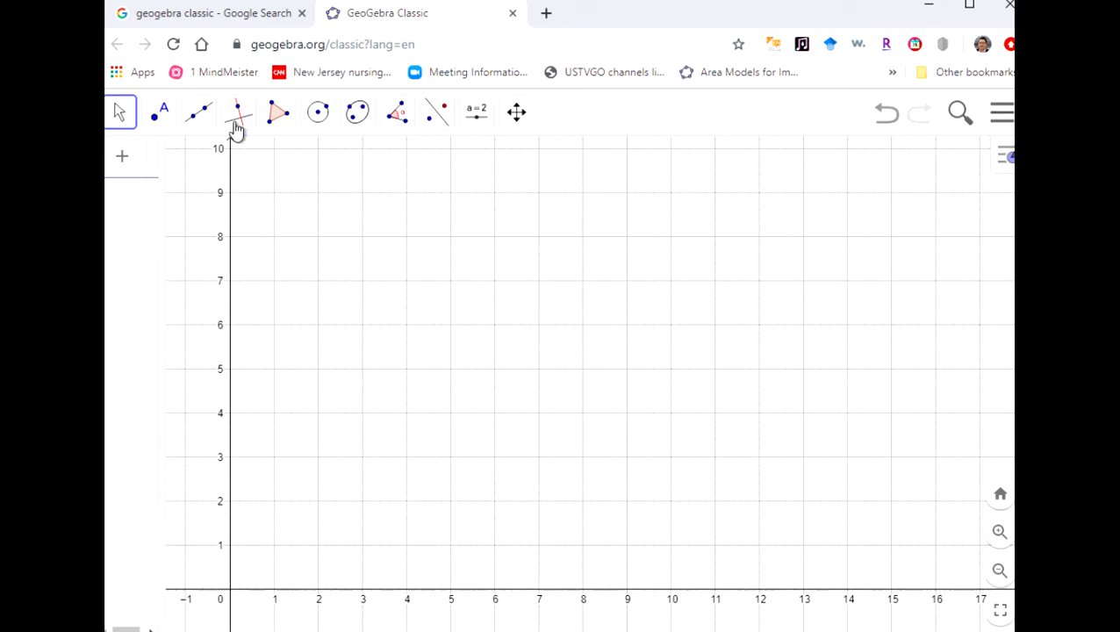
Draw filled triangle ABC with the Polygon tool near (4.2, 8), (1.8, 4.3), (8.6, 2.9)
click(278, 112)
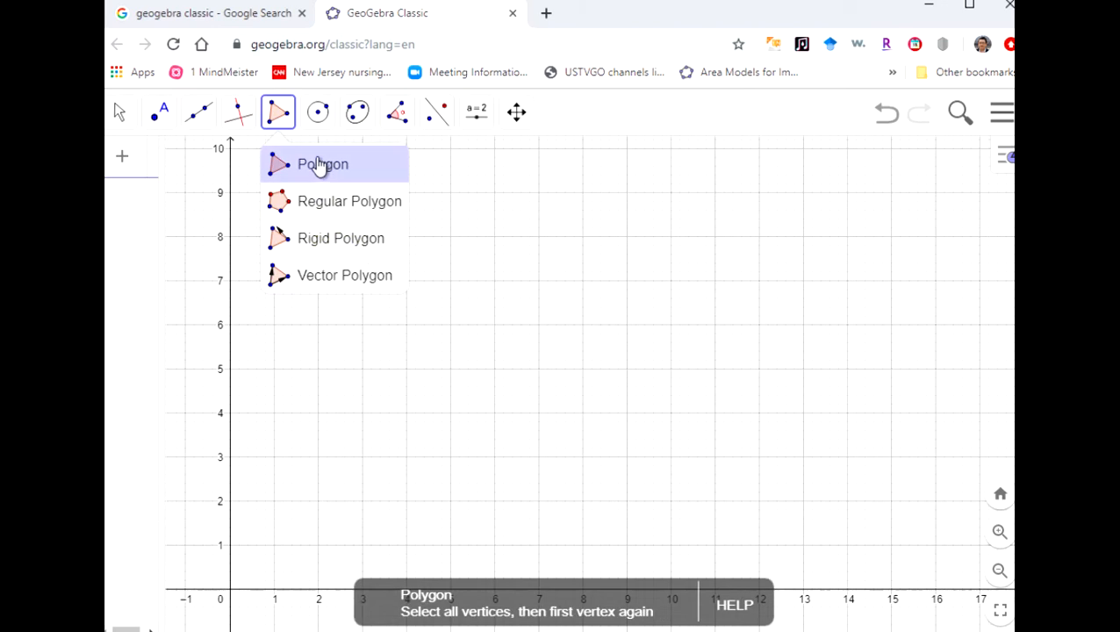
click(321, 165)
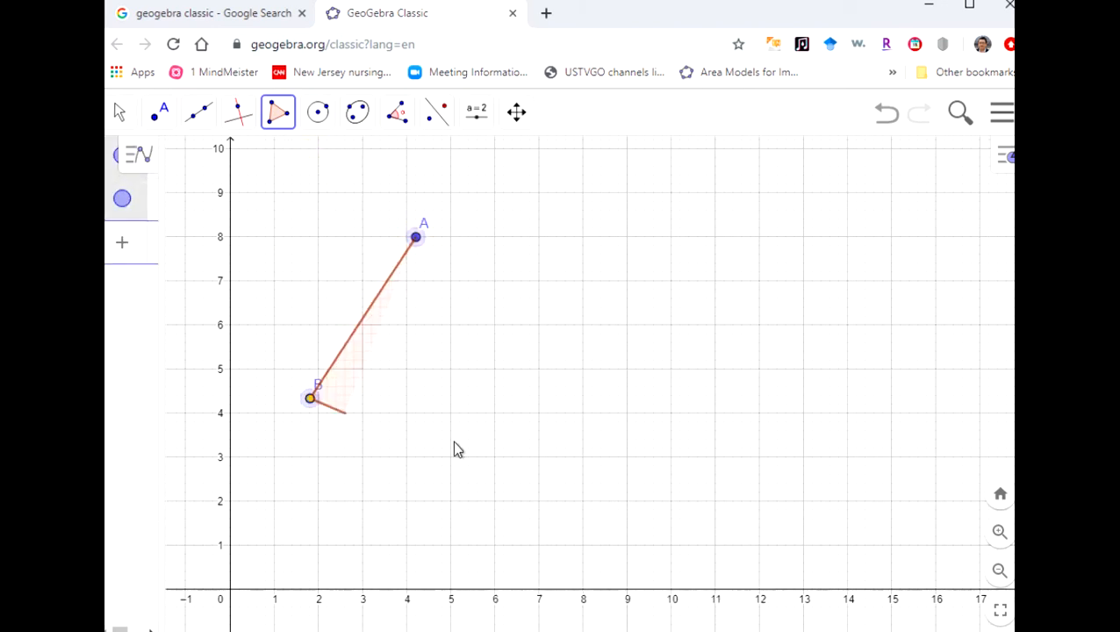
click(612, 460)
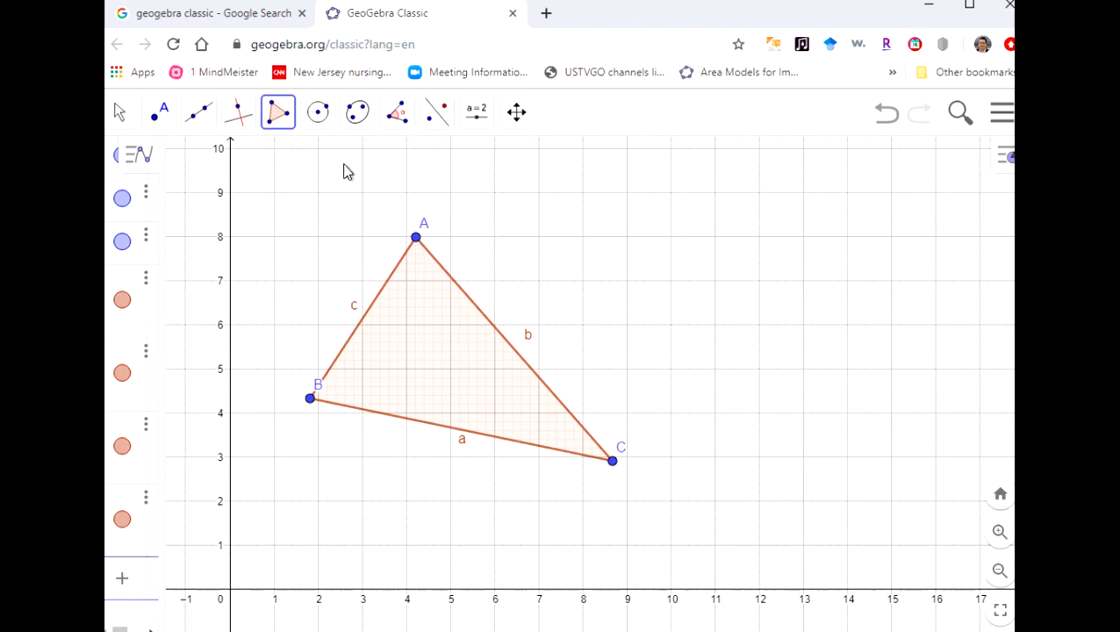
mouse_move(367, 172)
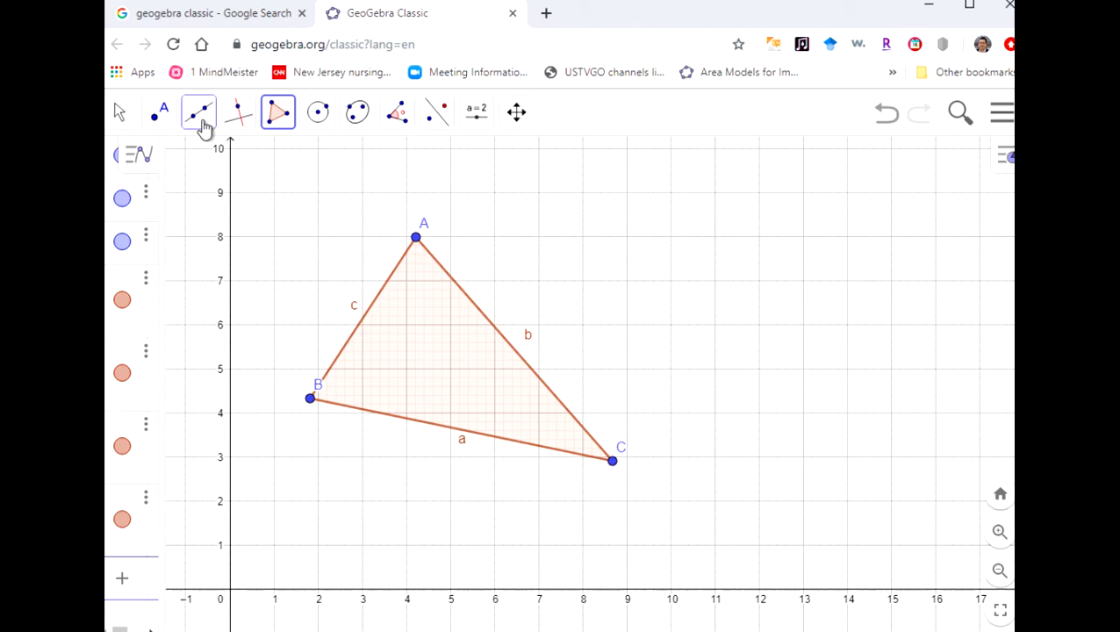
Draw vector u from D(9, 5) to E(13, 8) beside triangle ABC
click(197, 112)
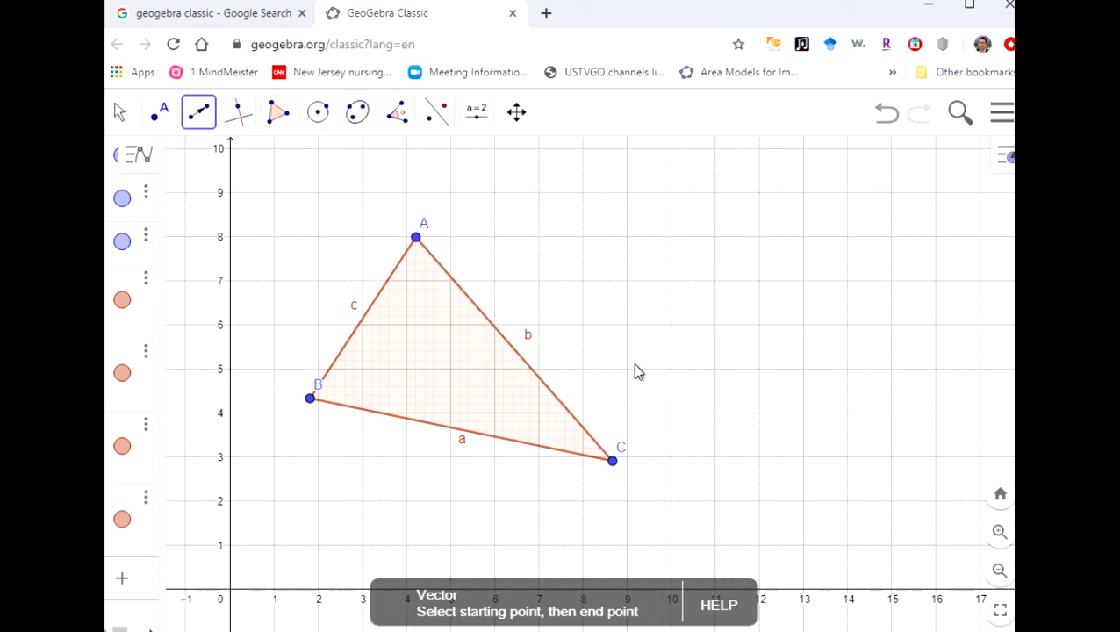
mouse_move(621, 375)
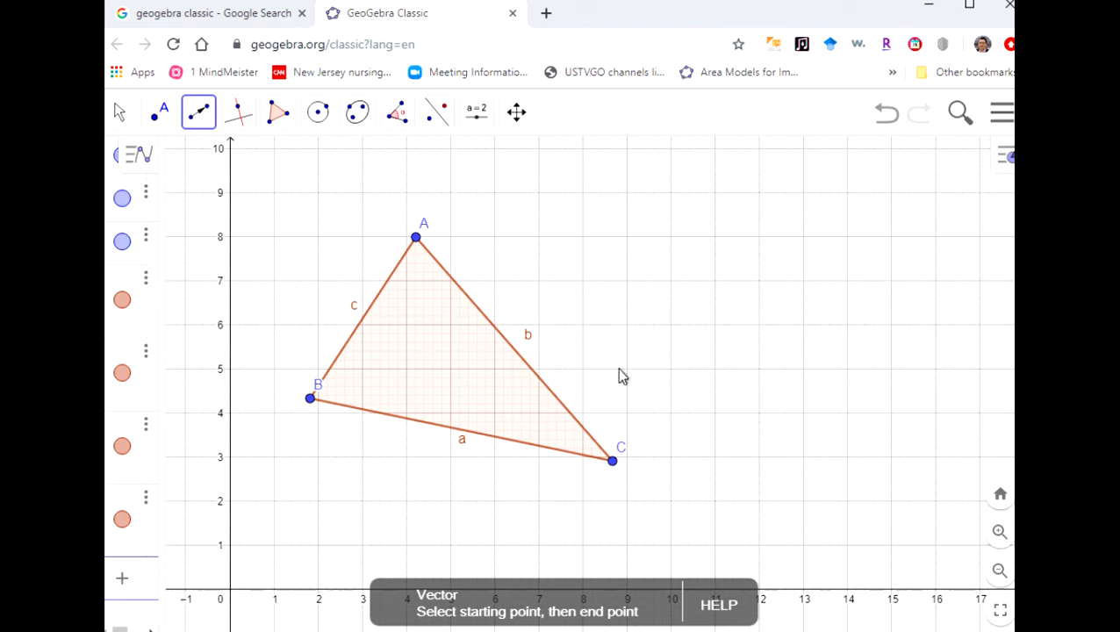
drag(625, 367, 769, 246)
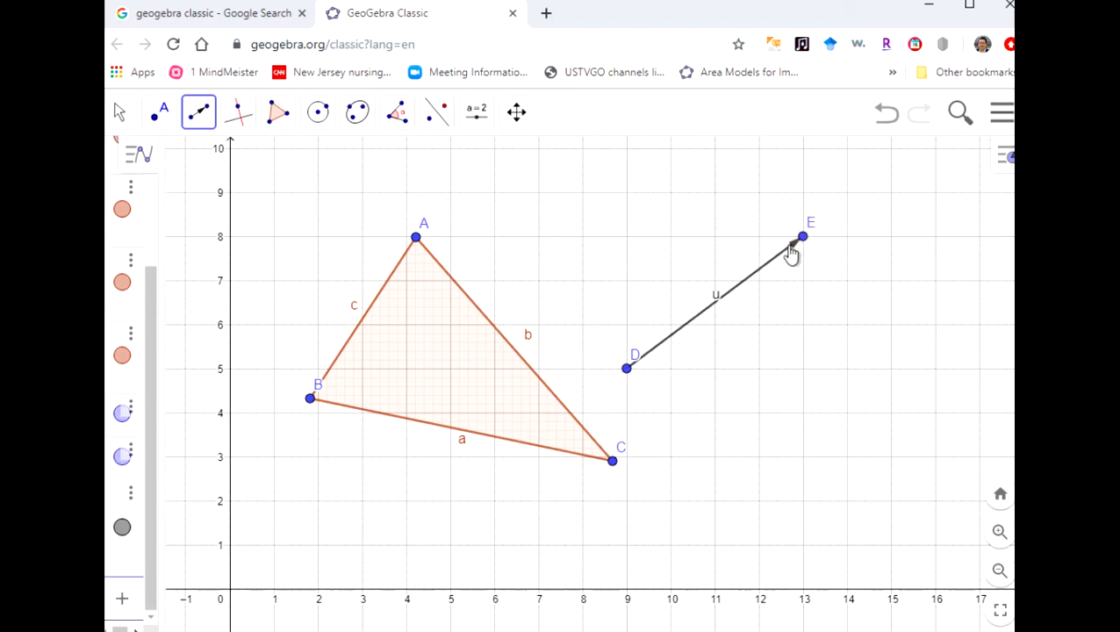
click(396, 113)
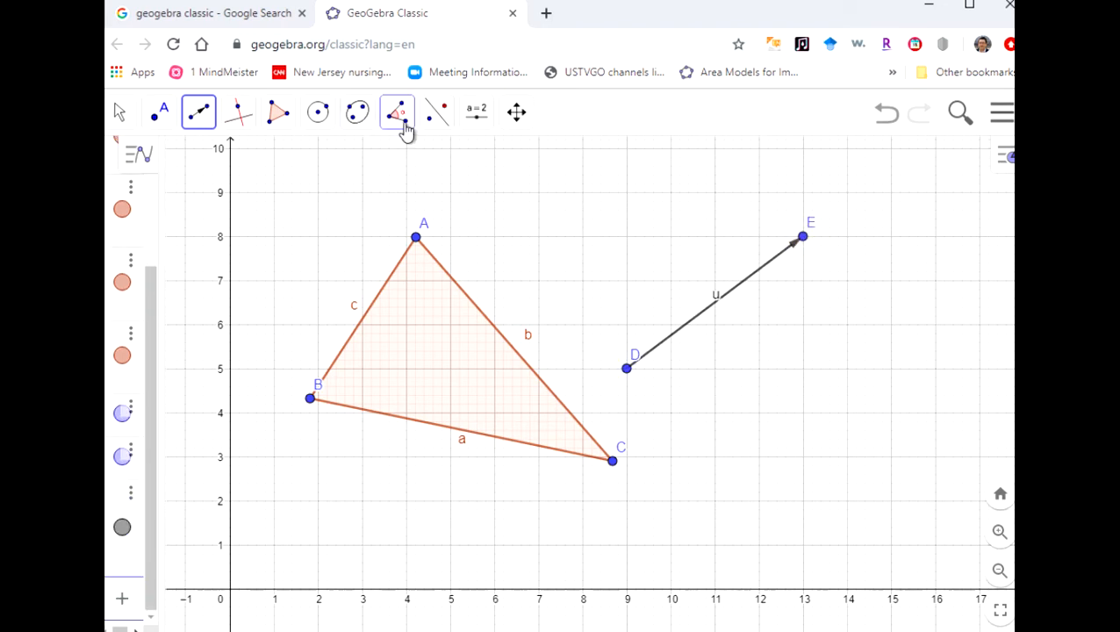
Translate triangle ABC by vector u to create image triangle A'B'C'
click(435, 112)
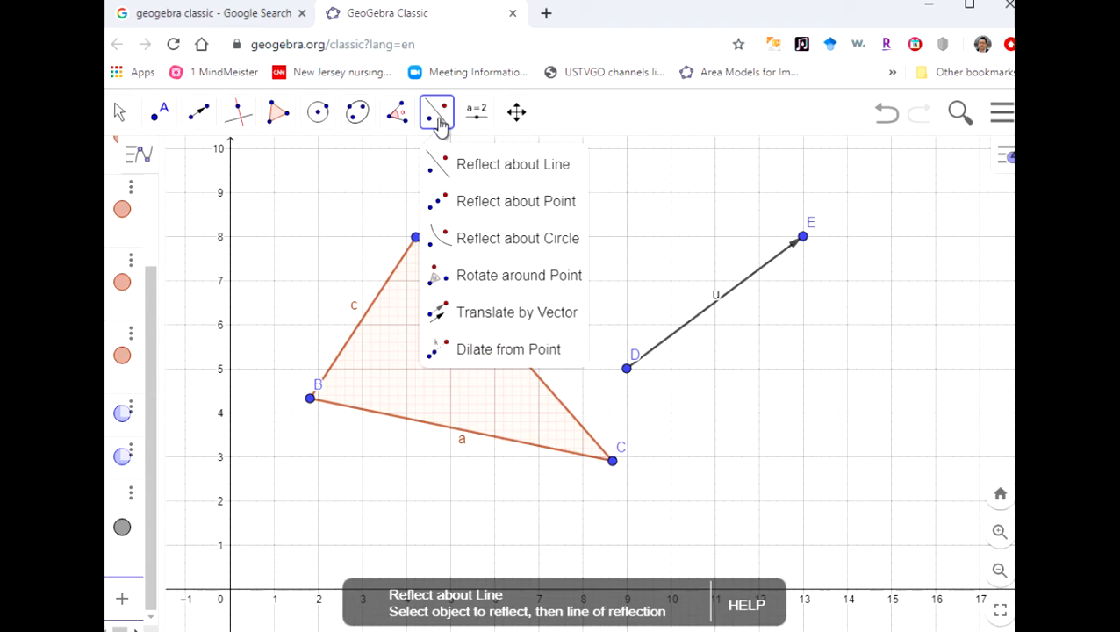
mouse_move(488, 312)
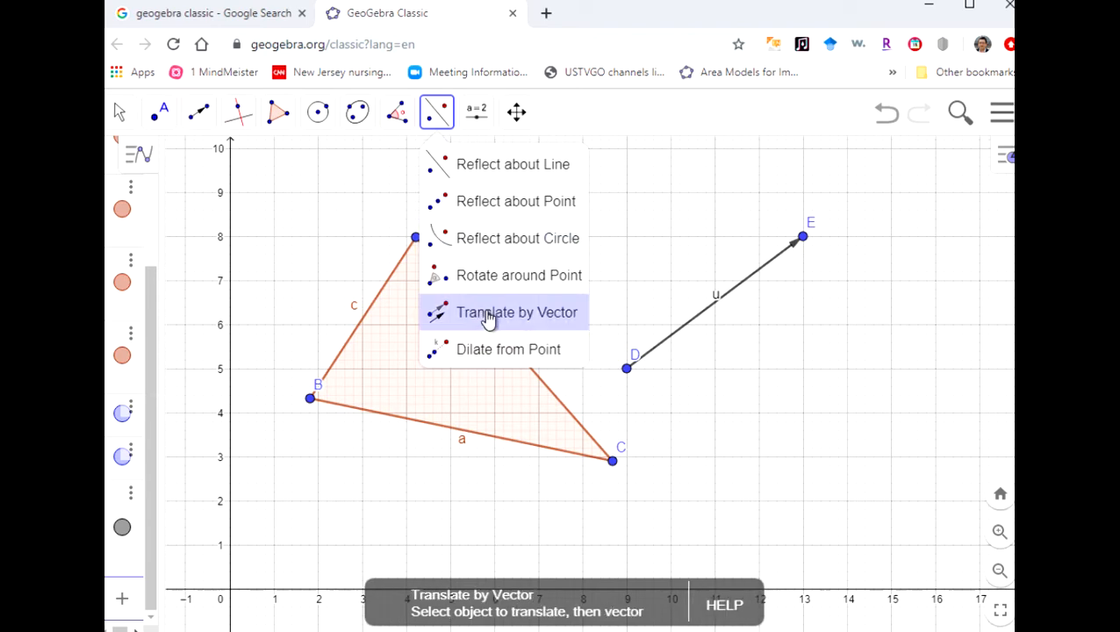
click(517, 313)
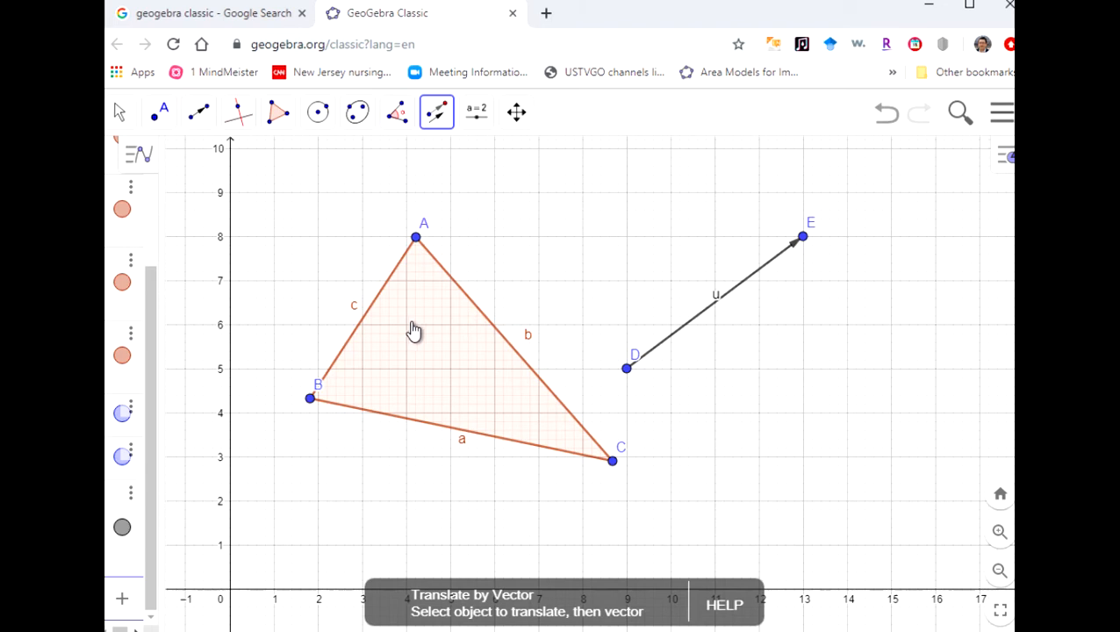
mouse_move(414, 337)
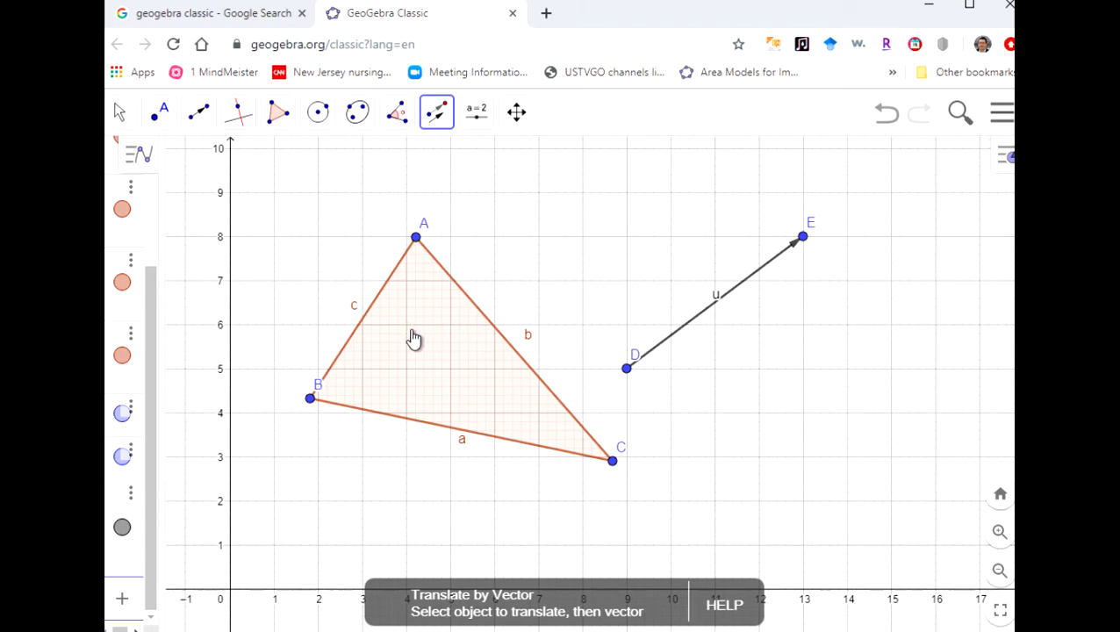
click(415, 337)
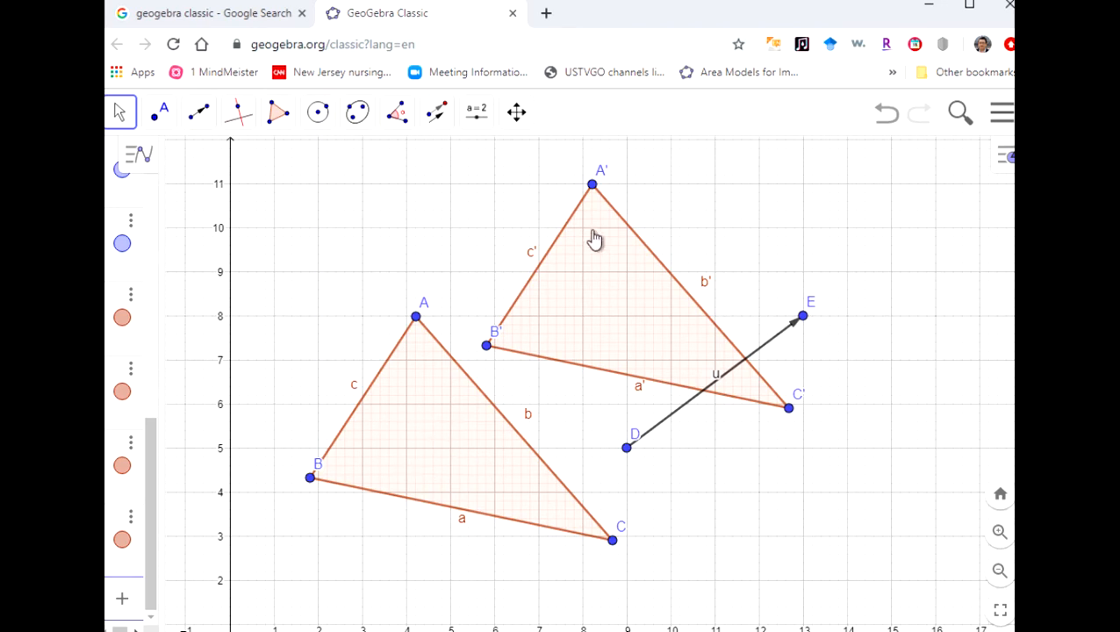
mouse_move(623, 460)
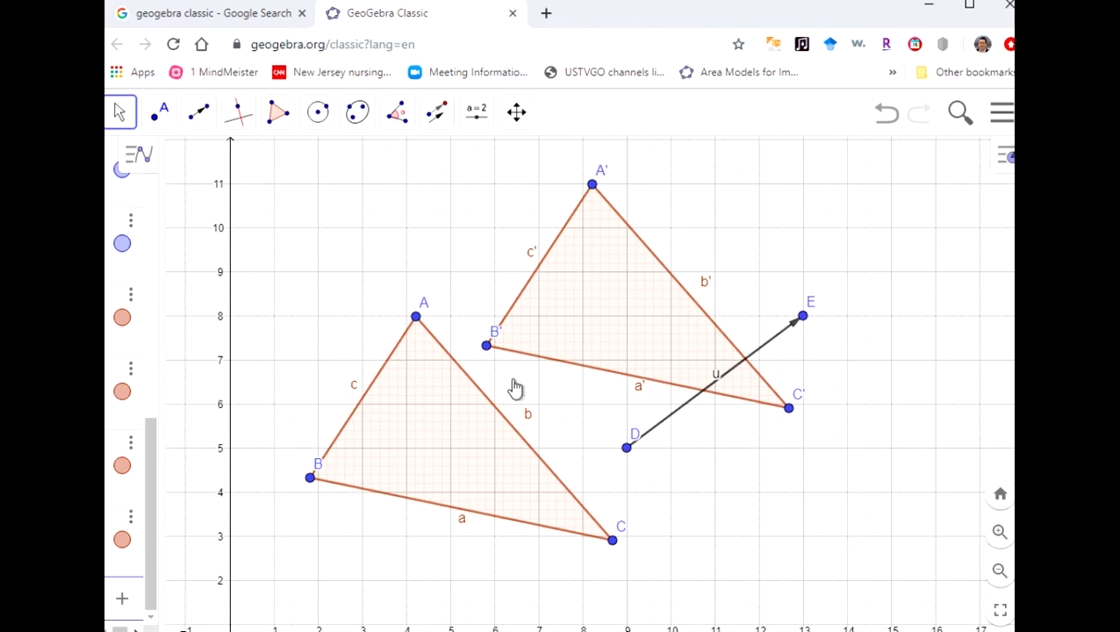
mouse_move(800, 333)
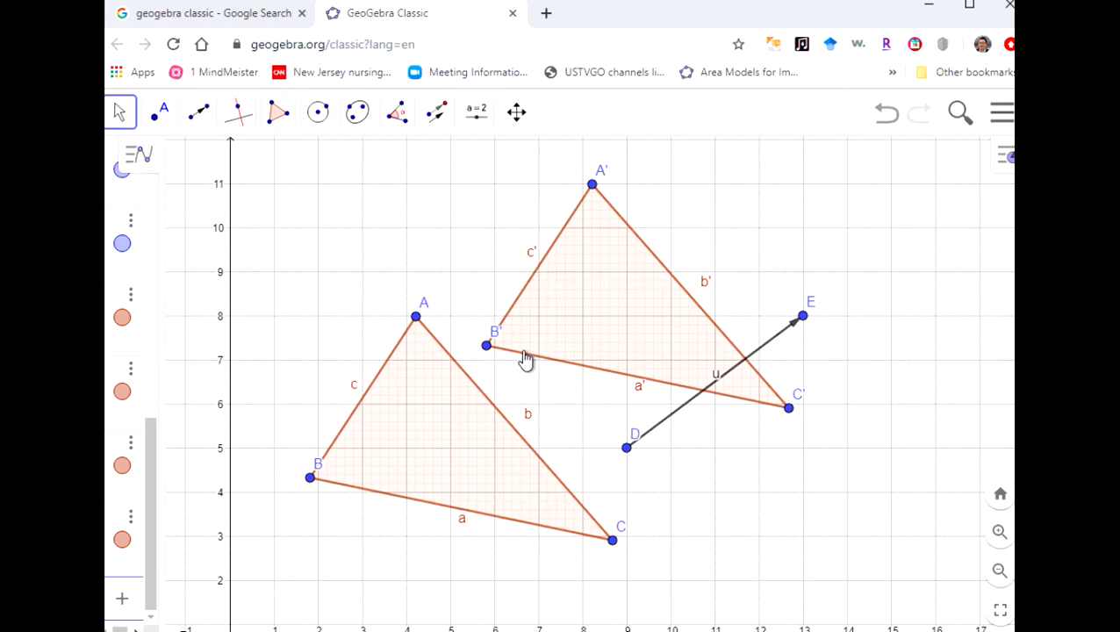
mouse_move(792, 256)
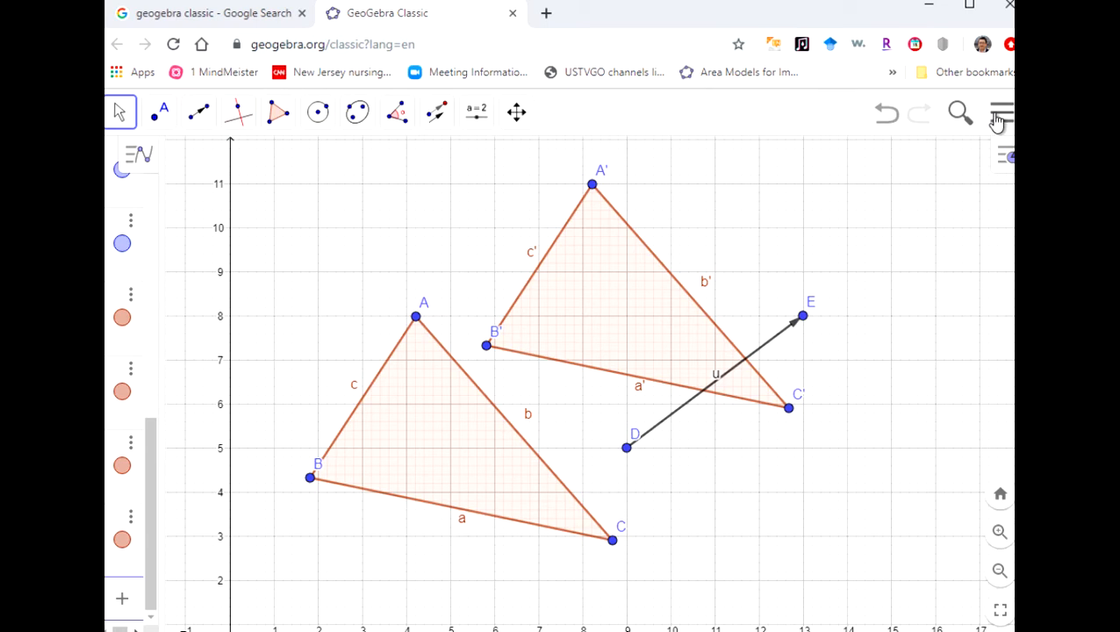
Save the construction as 'translation' into the week 13 folder, producing translation 1.ggb
click(1001, 112)
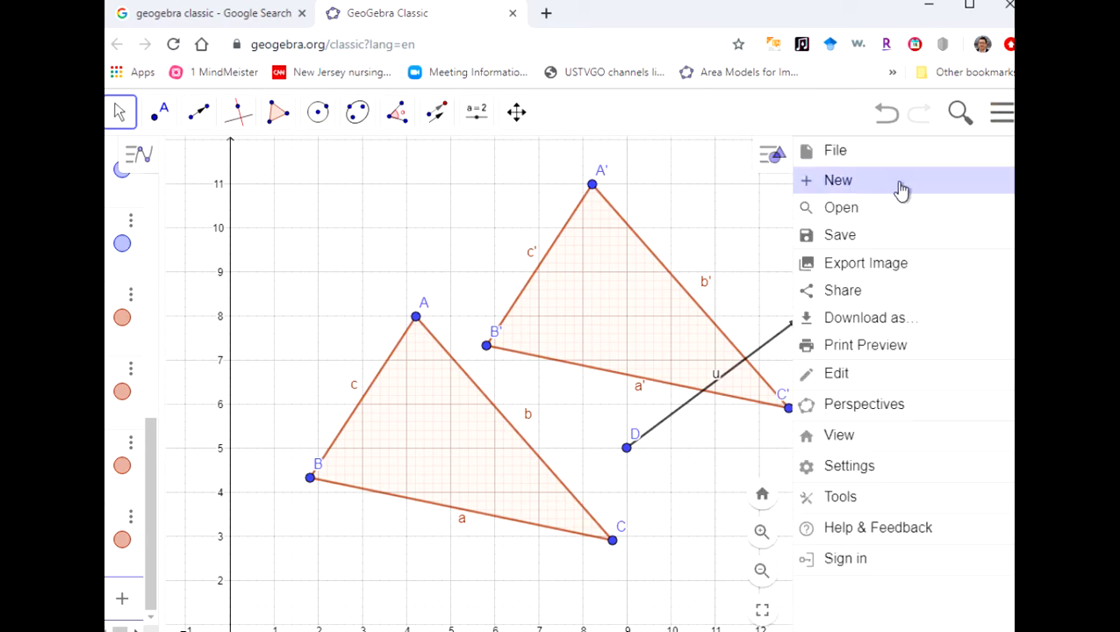
mouse_move(839, 236)
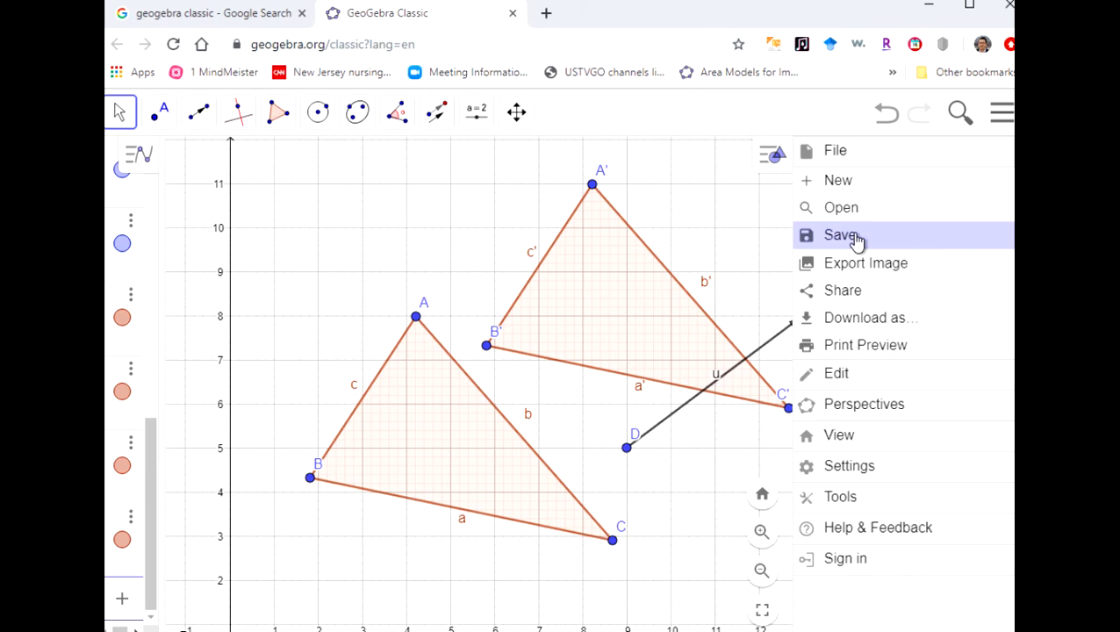
click(839, 235)
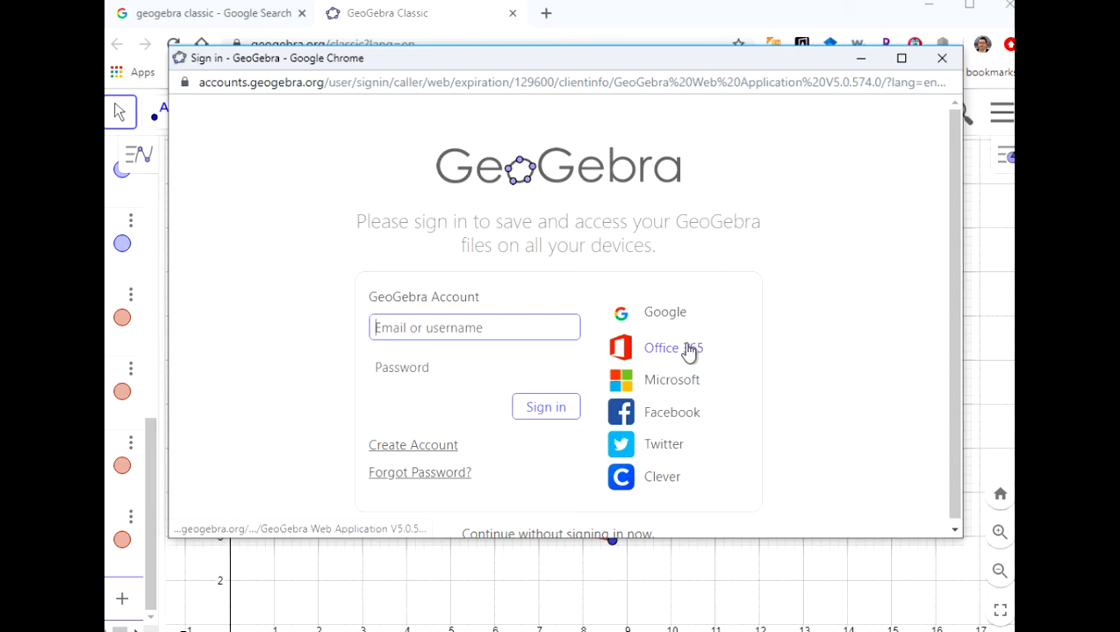
mouse_move(664, 313)
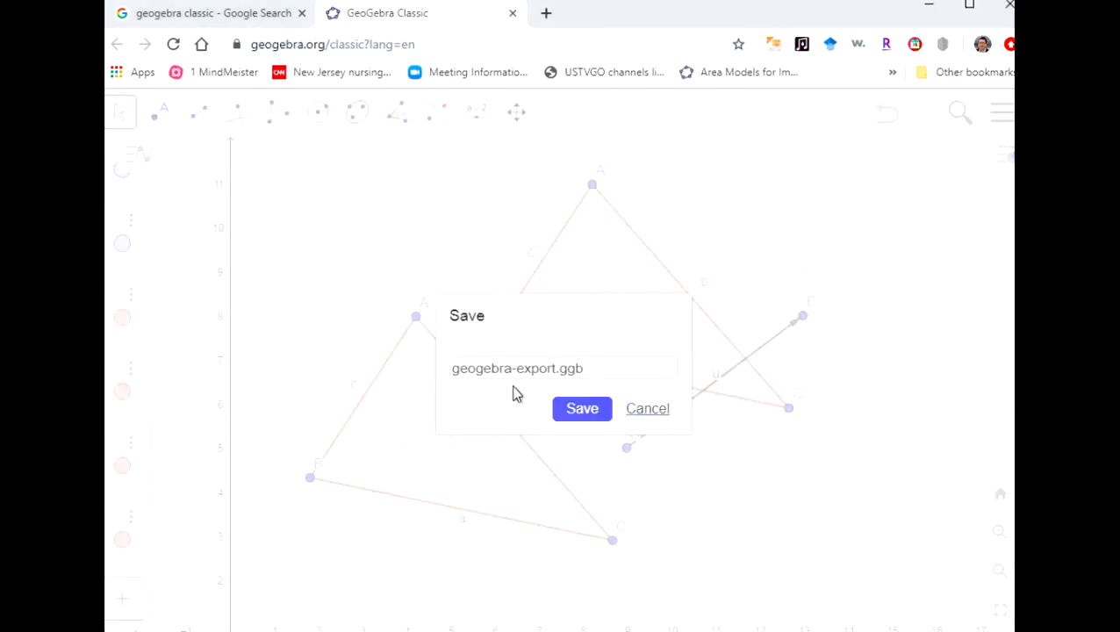
click(562, 369)
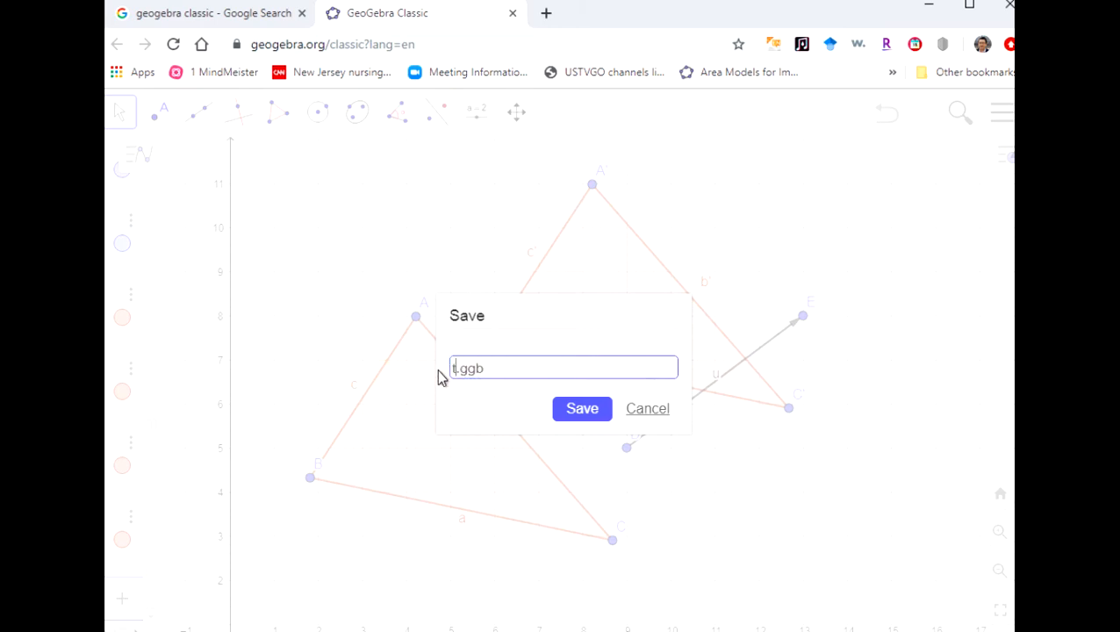
text(translation)
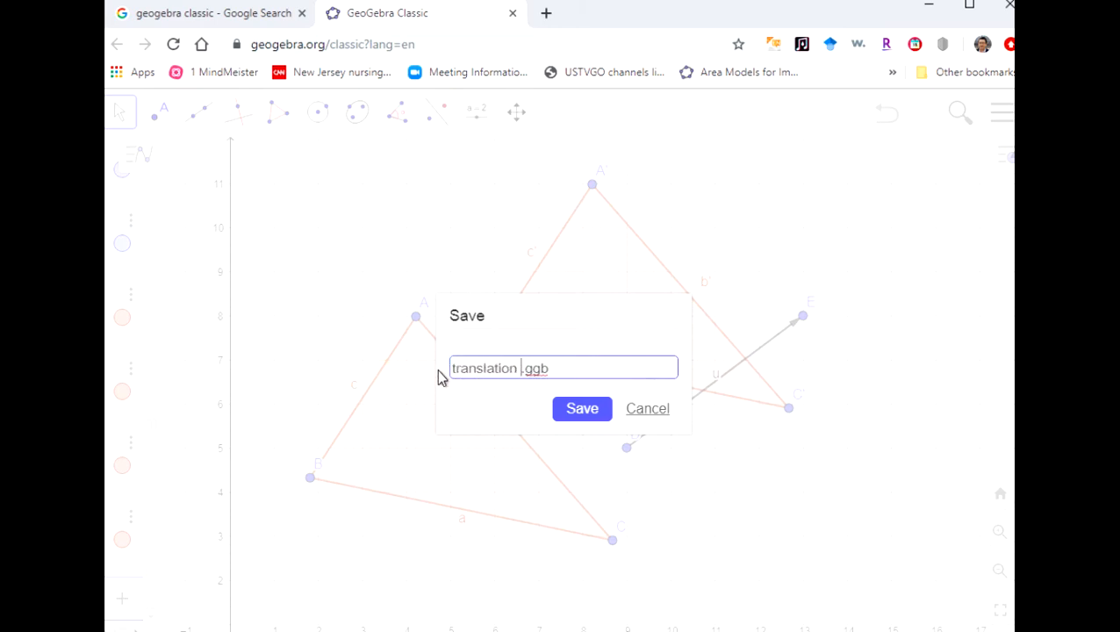
click(583, 407)
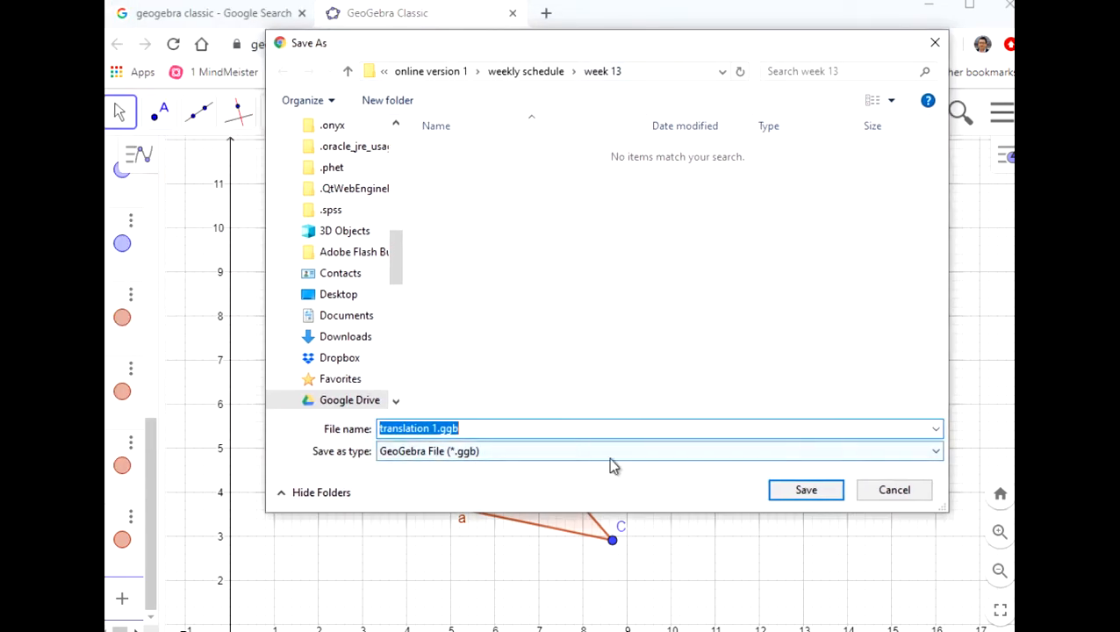
click(804, 490)
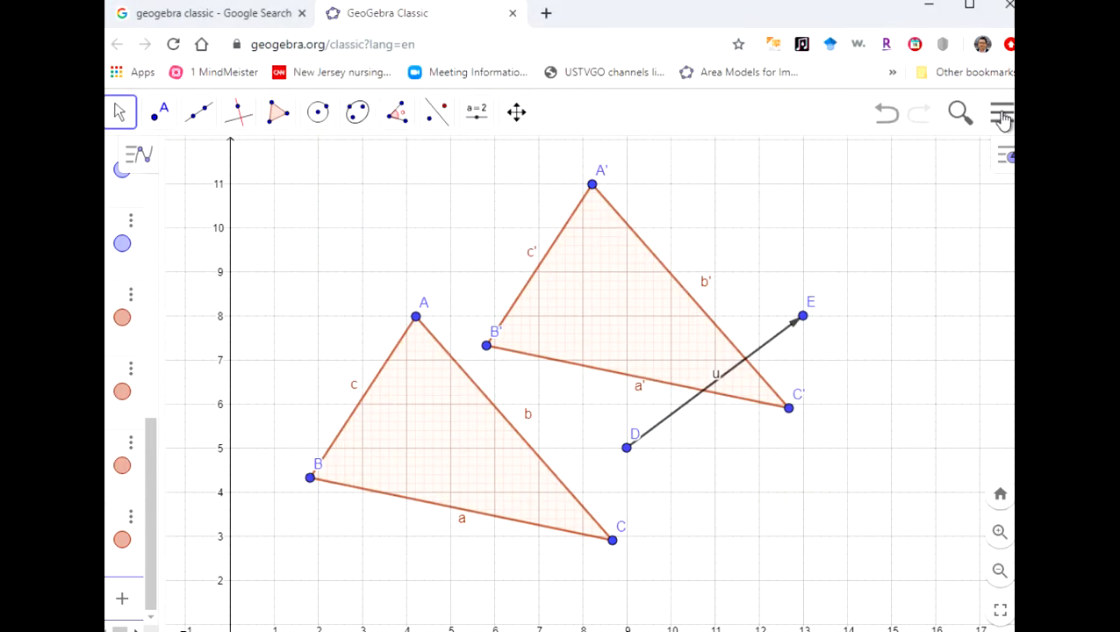
Start a new construction without saving and collapse the Algebra panel so the grid fills the view
click(1001, 112)
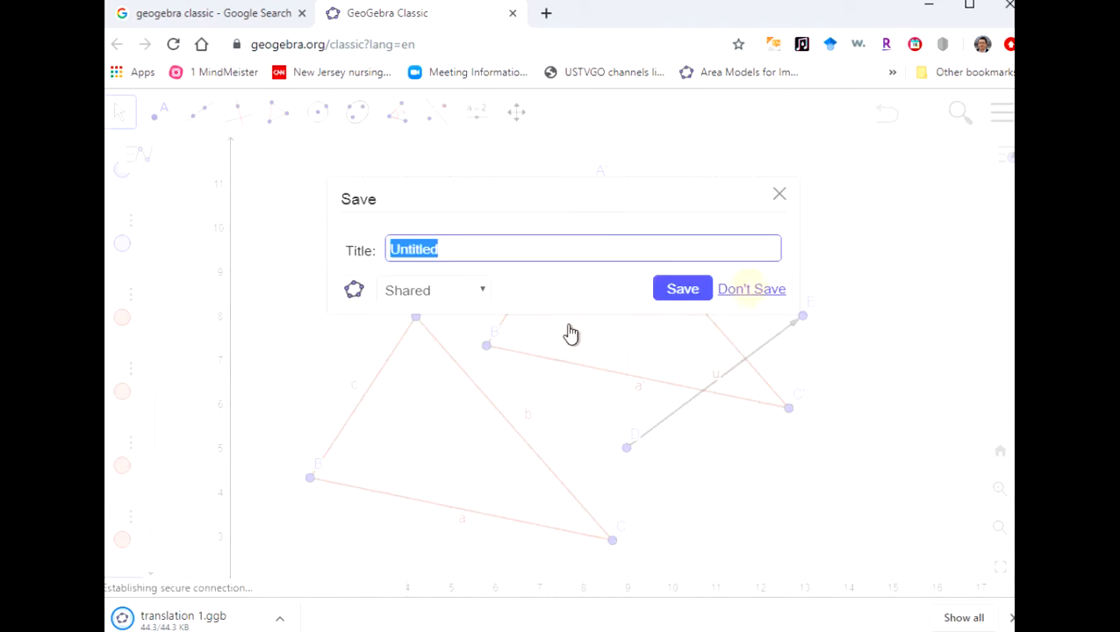
click(752, 288)
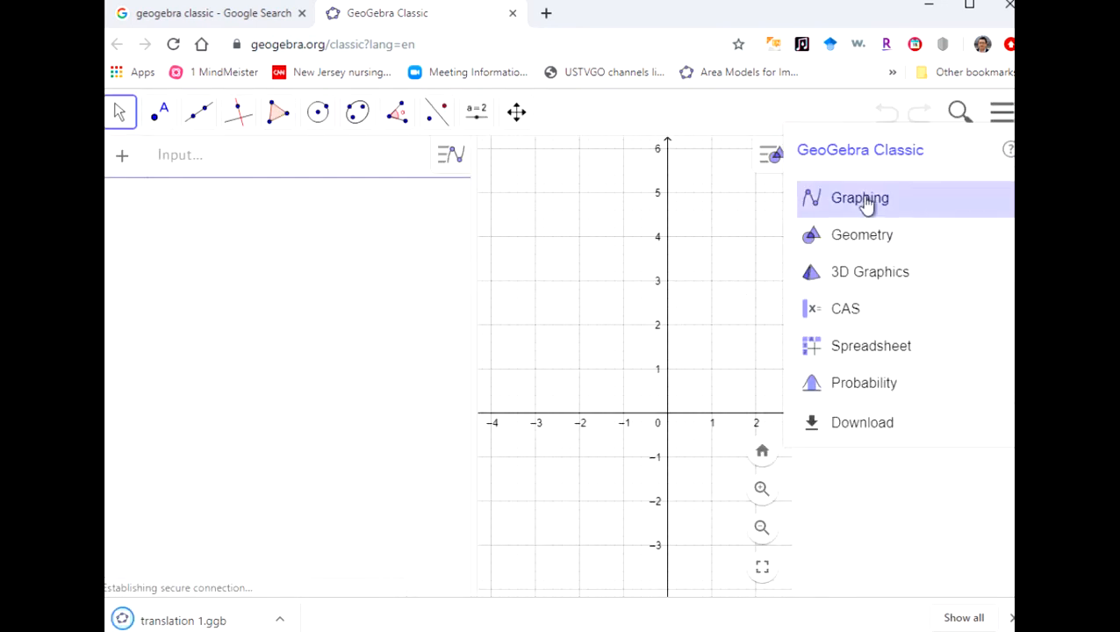
mouse_move(302, 182)
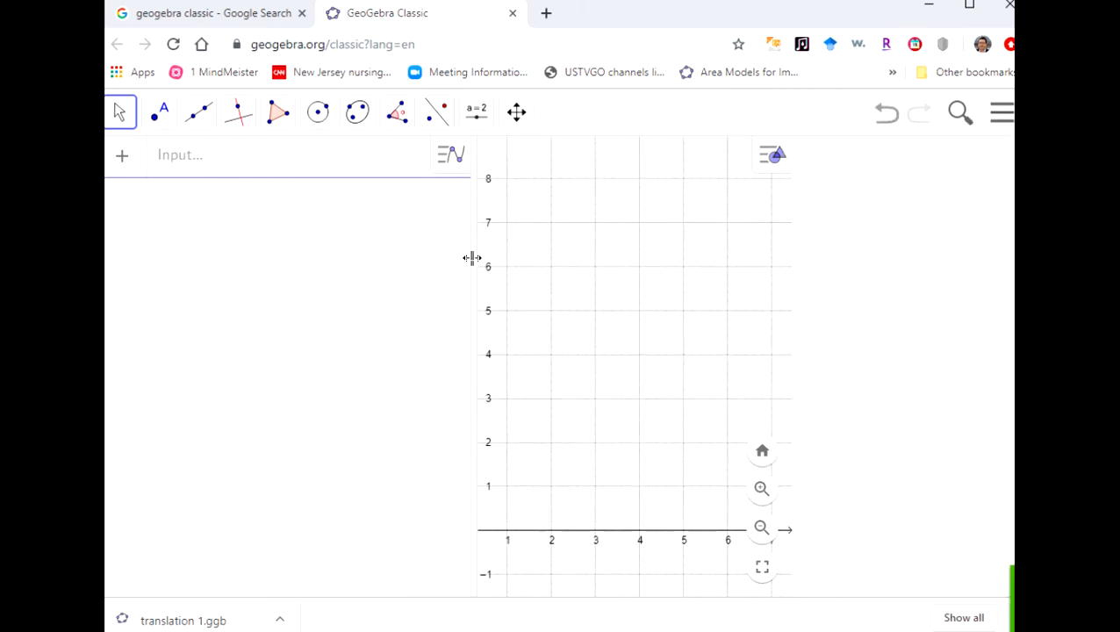
drag(470, 256, 207, 257)
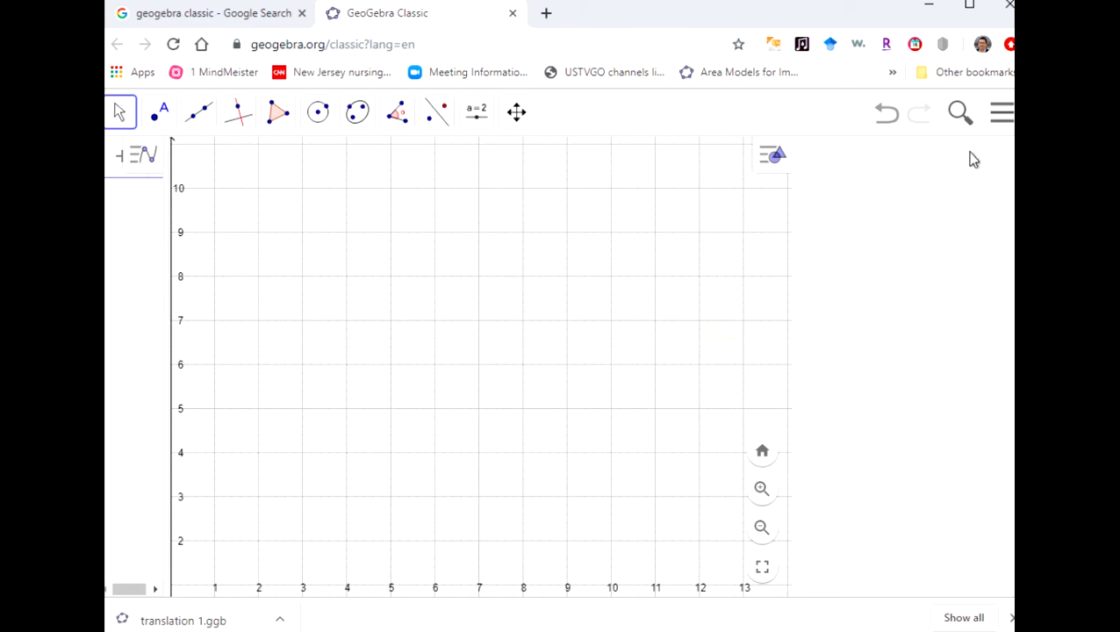
mouse_move(836, 278)
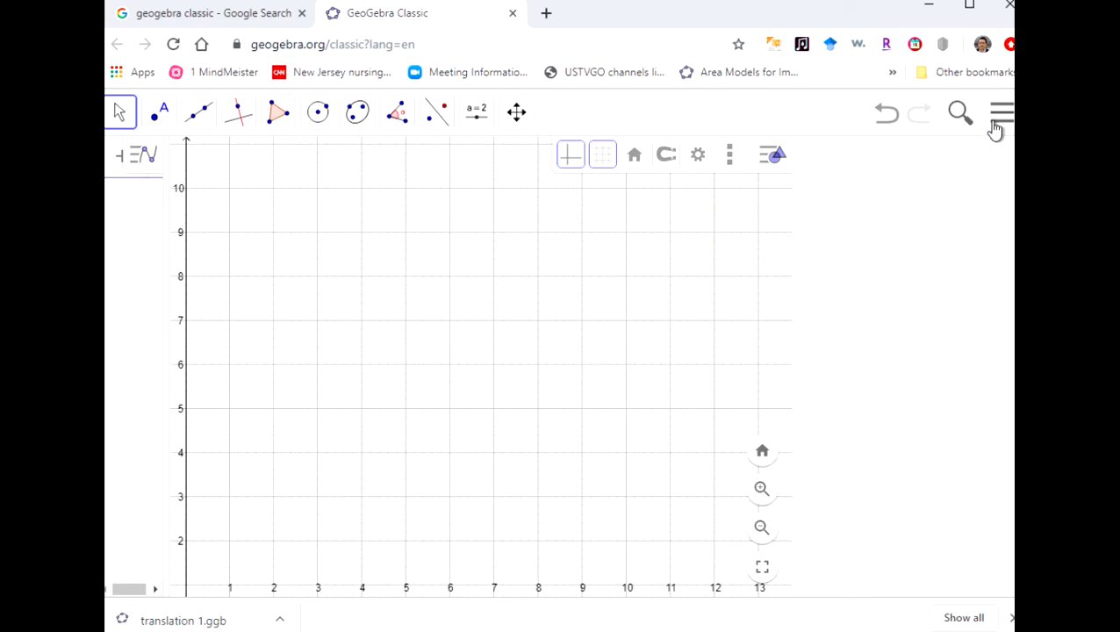
mouse_move(994, 140)
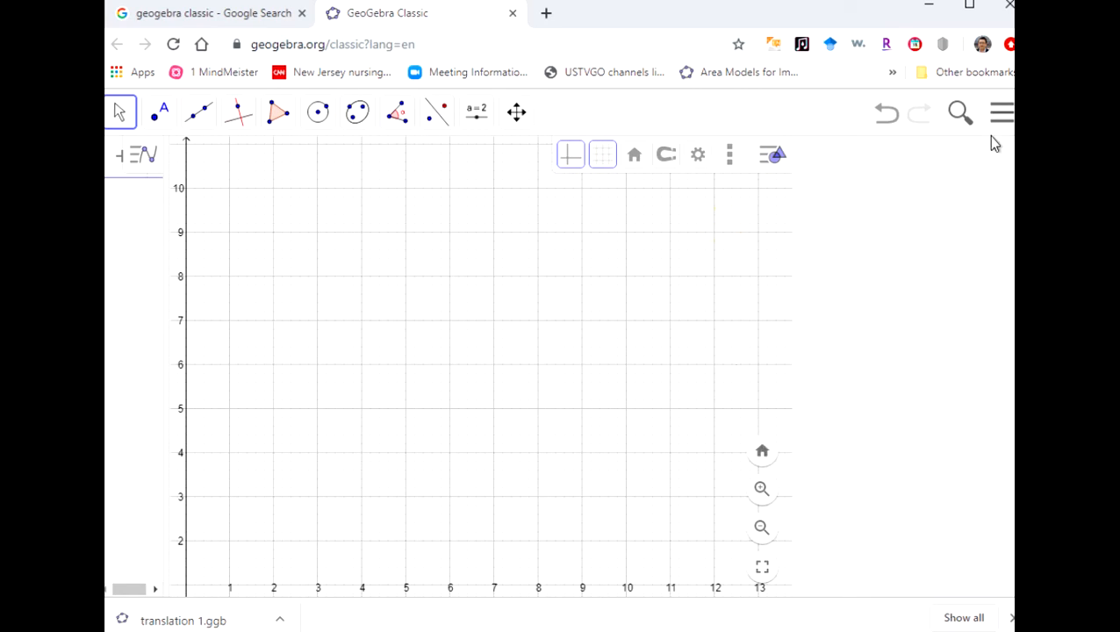
mouse_move(920, 188)
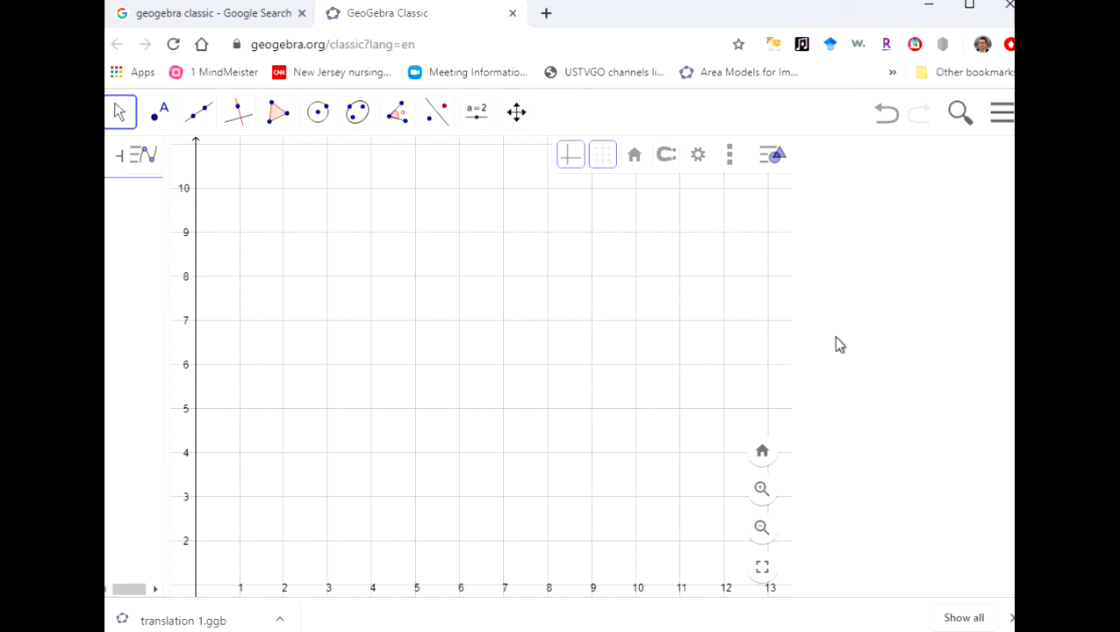
Draw a new triangle ABC and a mirror line f through points D and E to its right
click(277, 112)
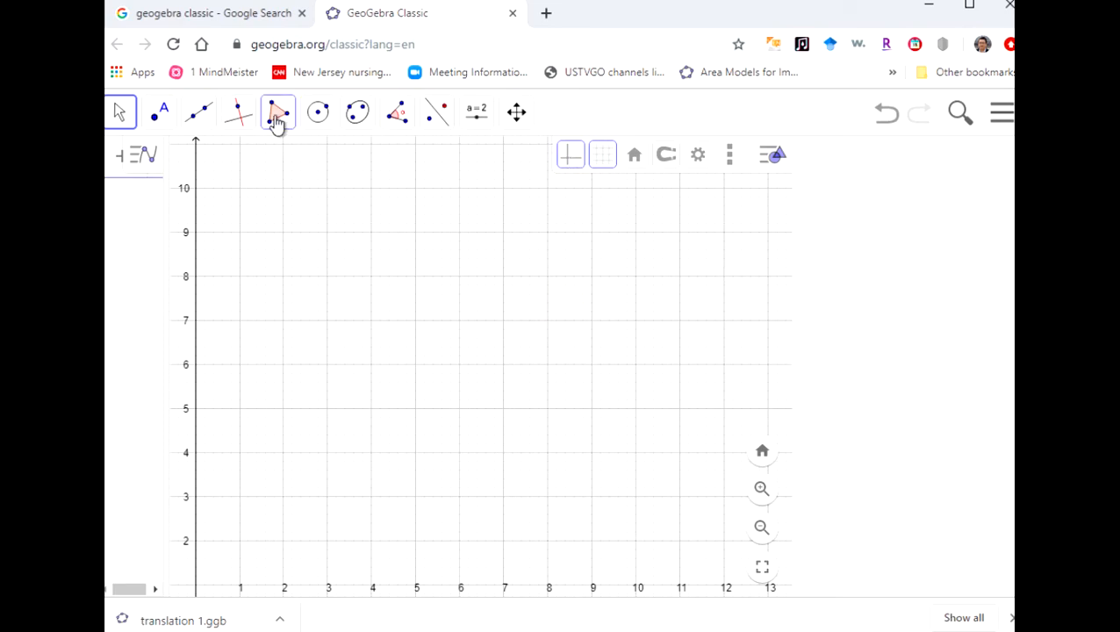
click(277, 112)
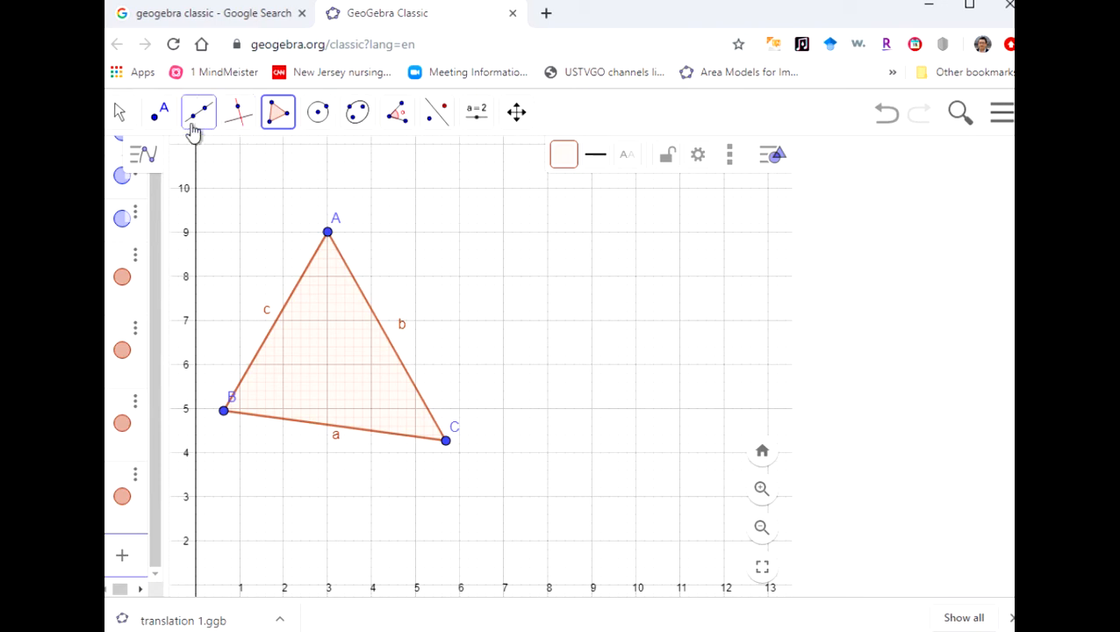
click(199, 113)
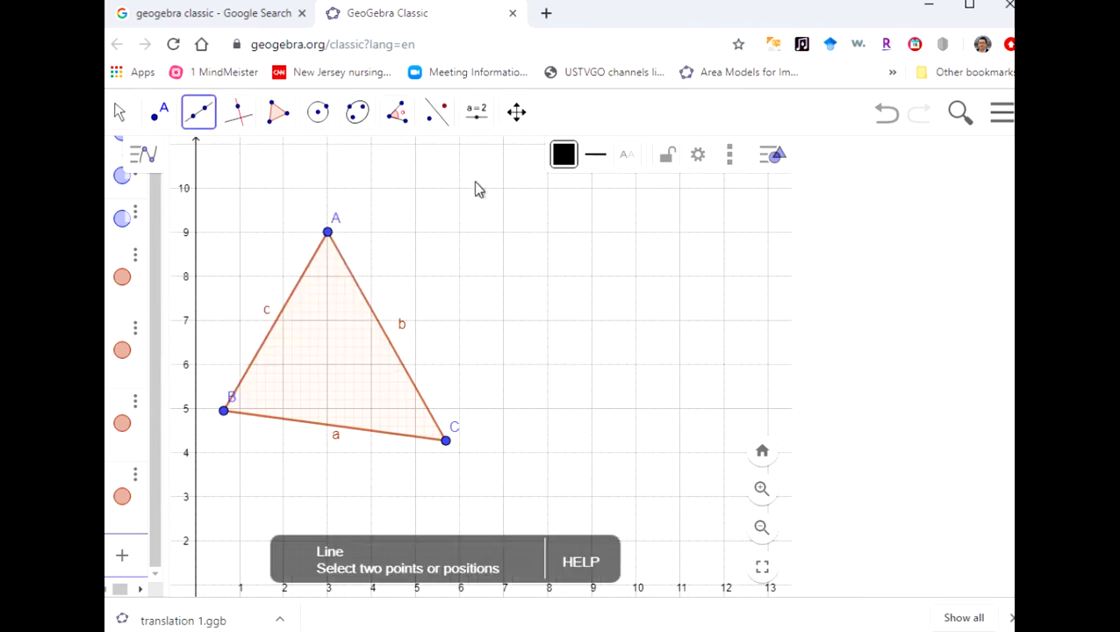
mouse_move(481, 223)
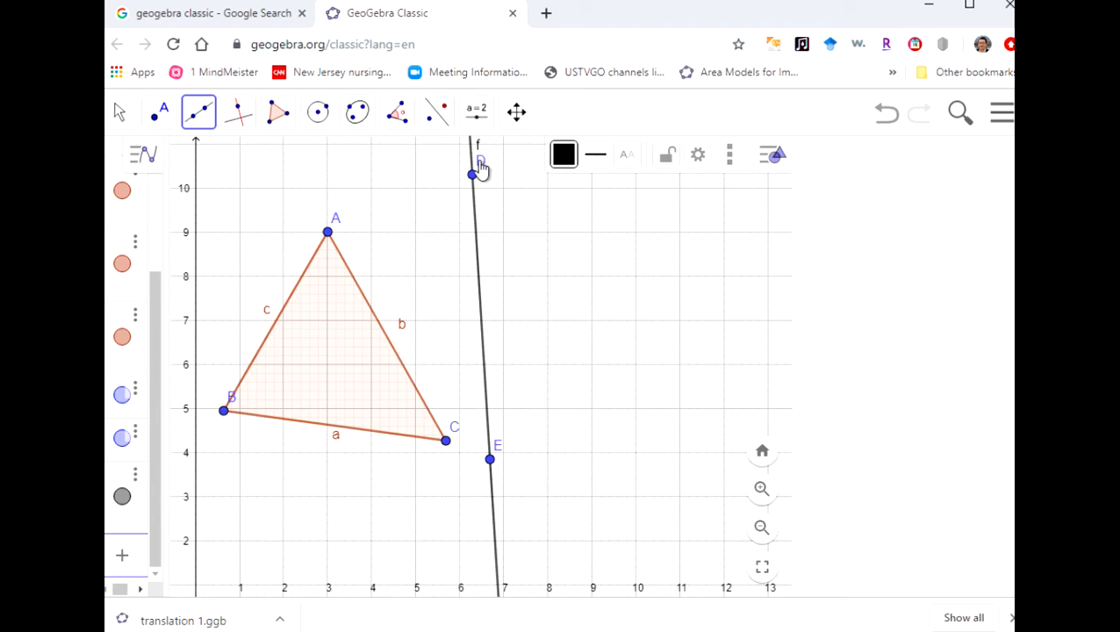
click(435, 113)
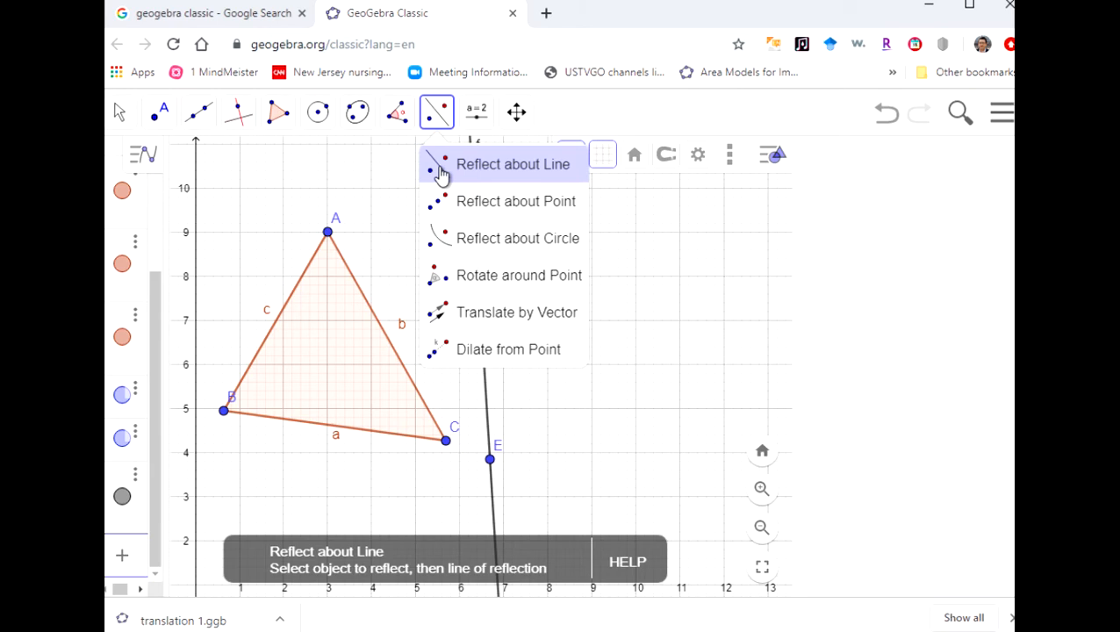
Reflect triangle ABC across line f to create mirror image A'B'C'
click(512, 165)
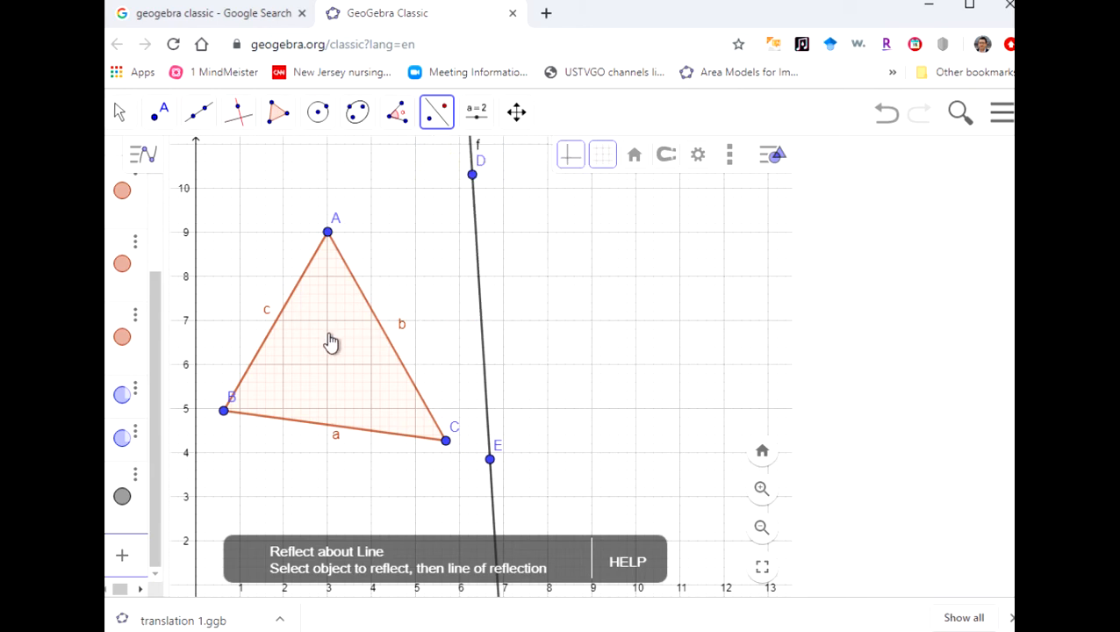
click(332, 343)
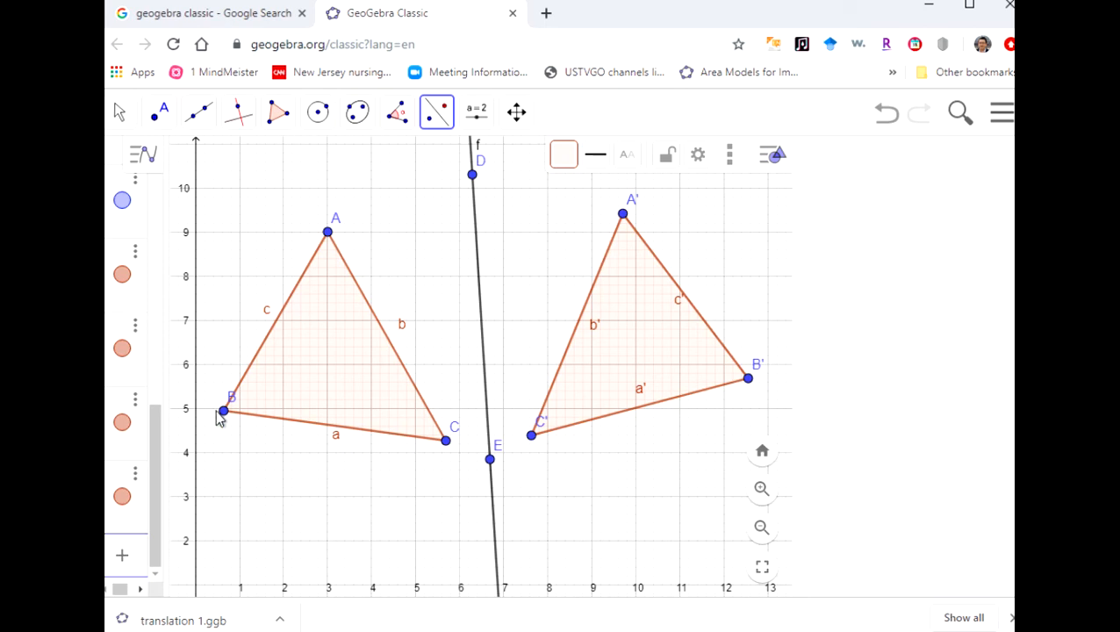
mouse_move(537, 474)
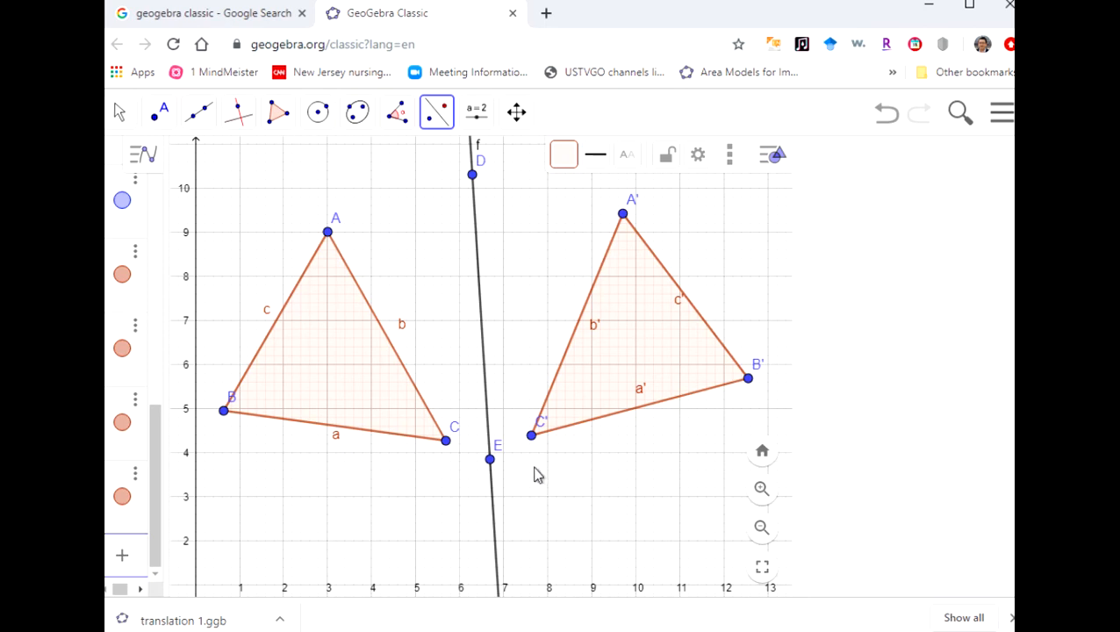
Save the construction as 'reflection 1' into the week 13 folder as reflection 1.ggb
click(1001, 112)
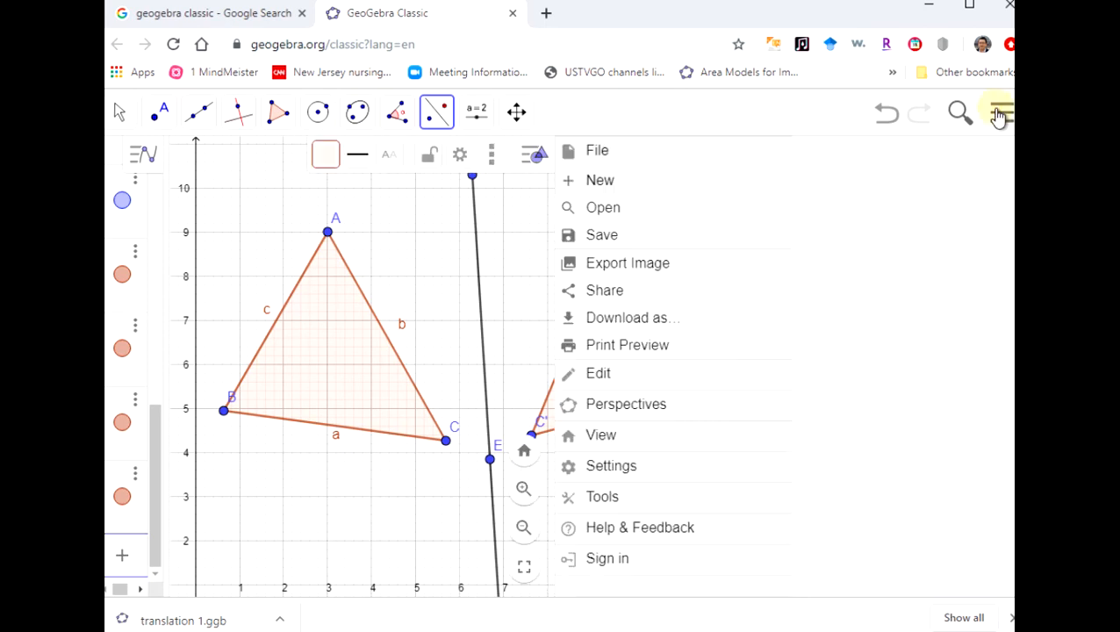
mouse_move(600, 236)
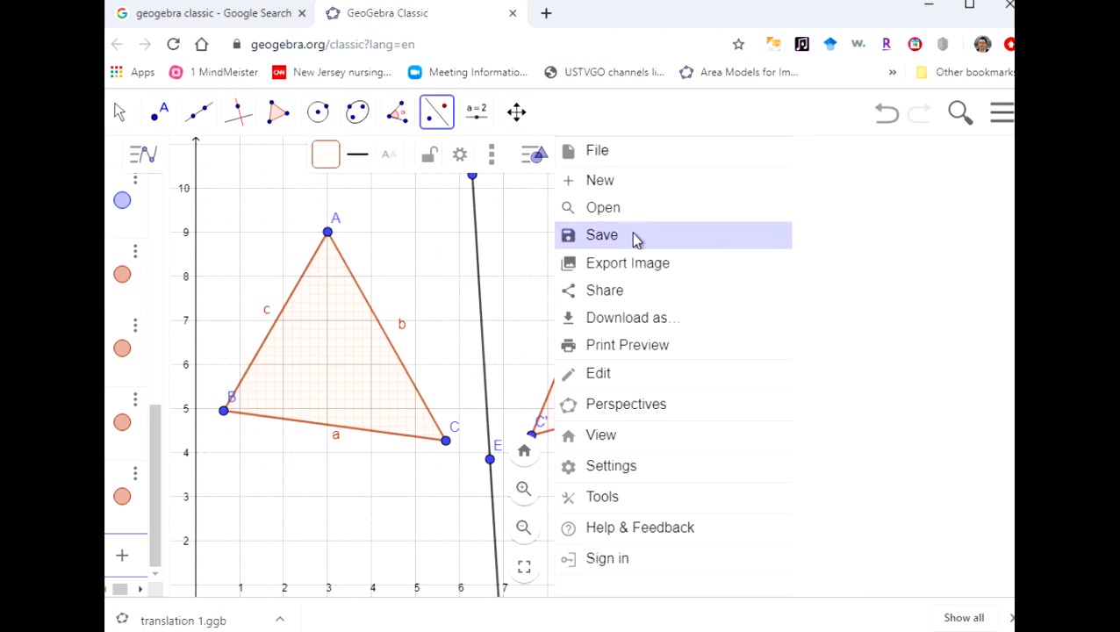
click(601, 235)
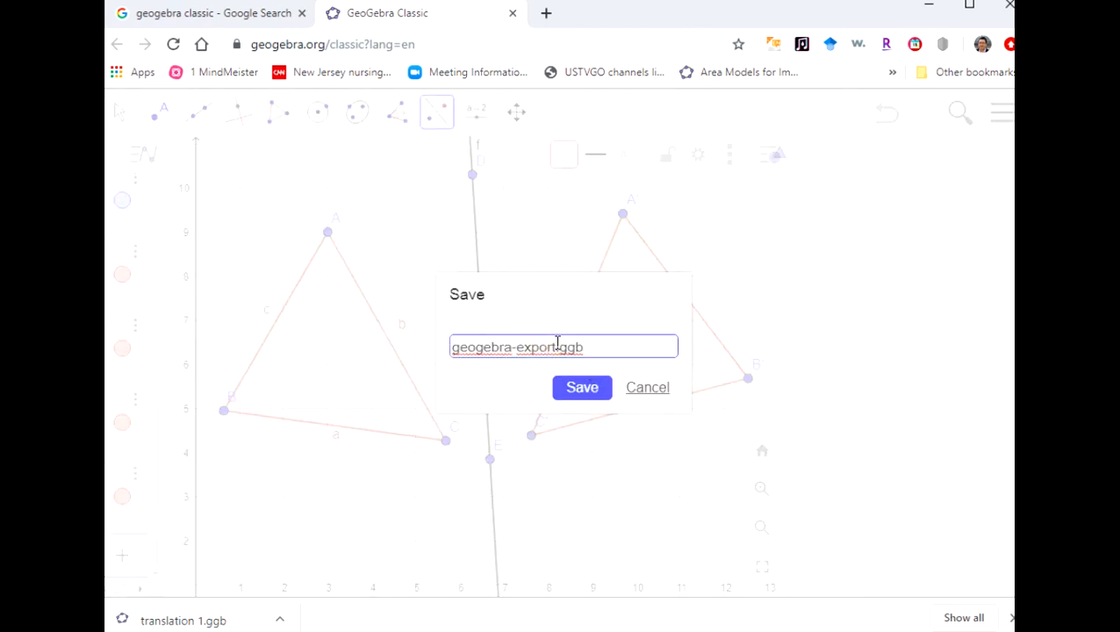
text(ref.ggb)
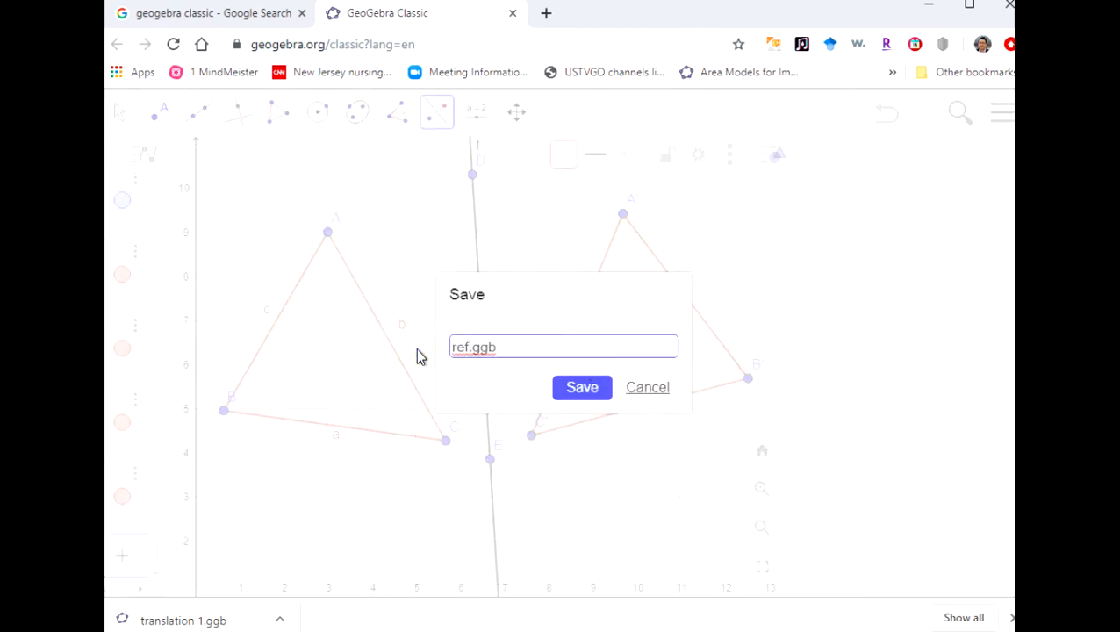
text(reflection 1)
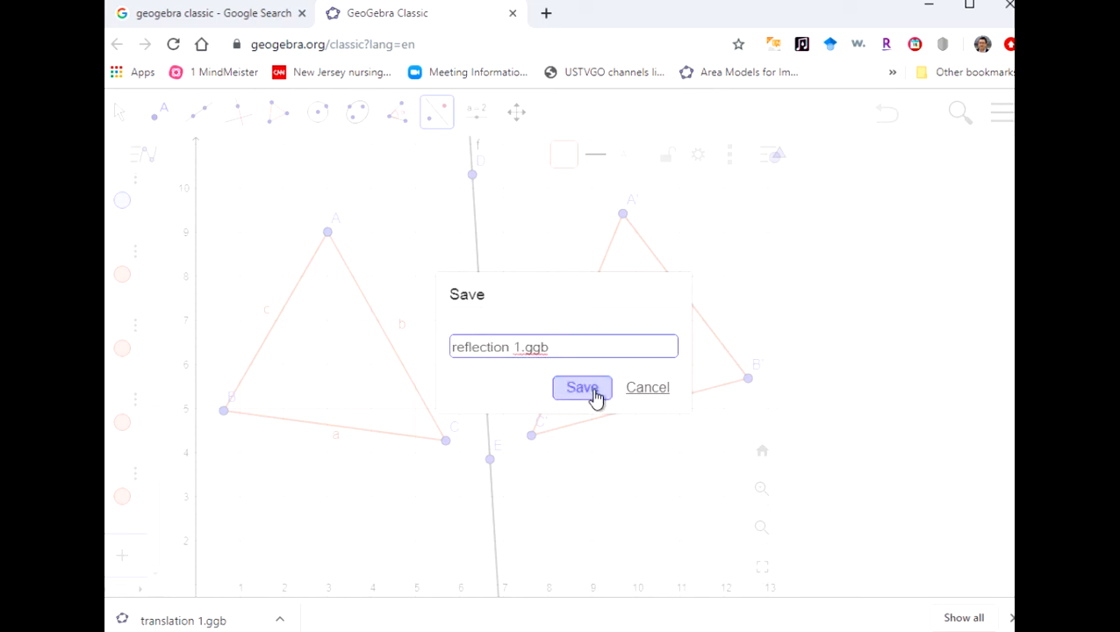
click(582, 388)
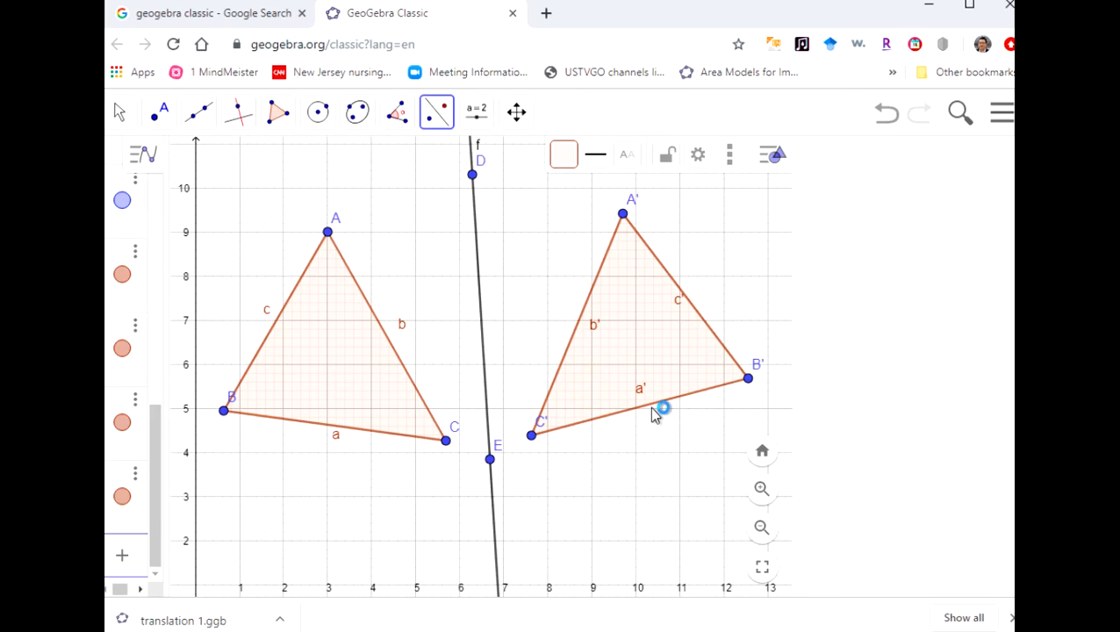
mouse_move(694, 281)
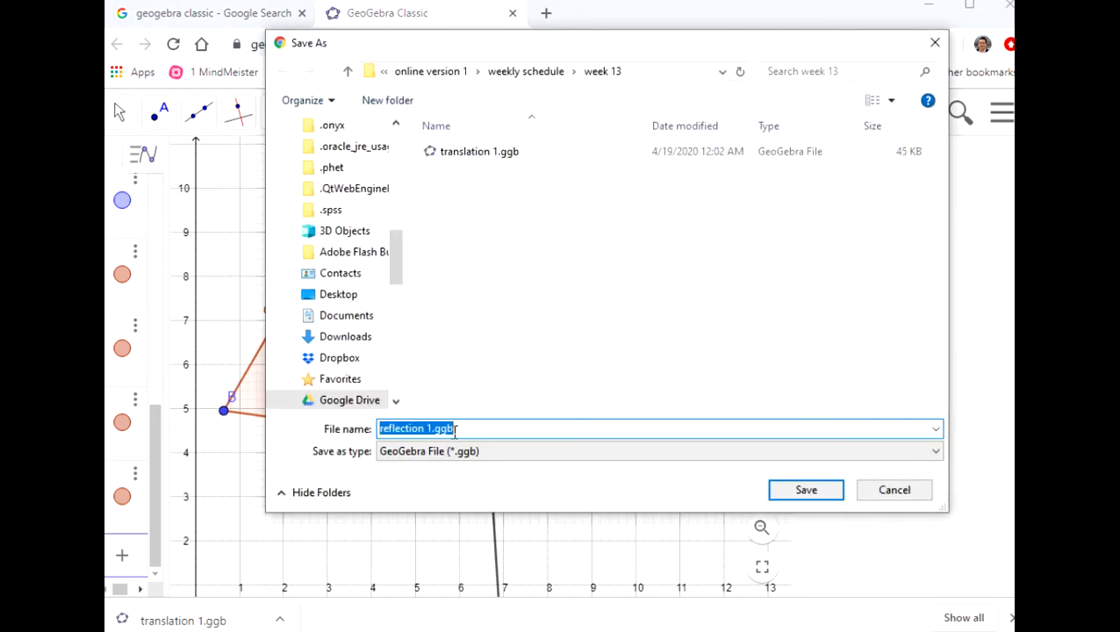
click(804, 489)
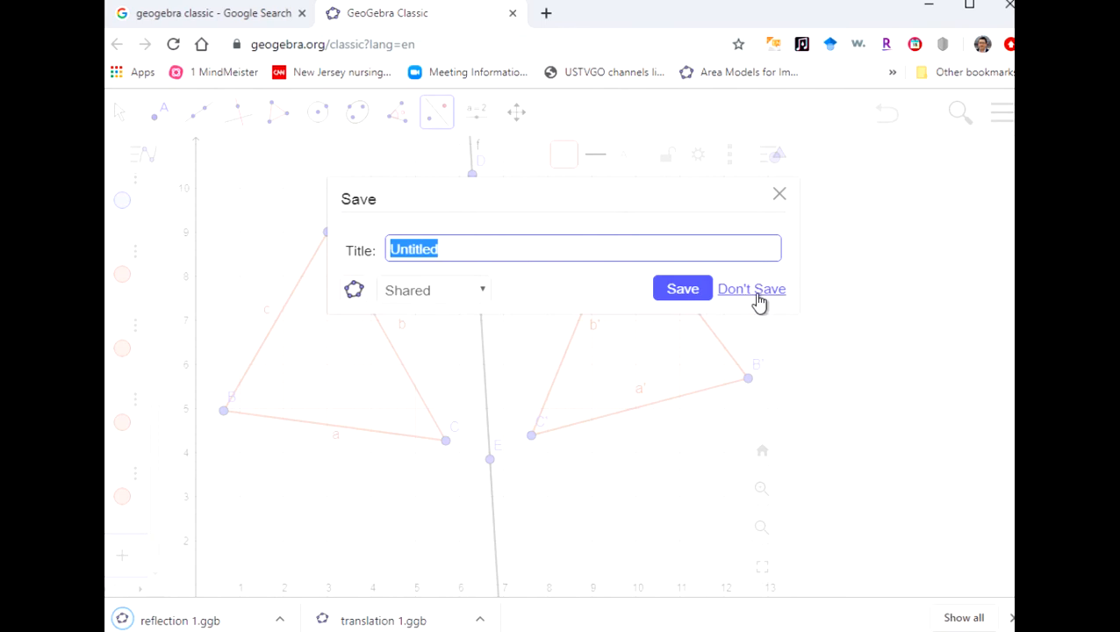
Discard the old work and pan the grid so the origin sits at the lower-left, first quadrant to about 12
click(752, 288)
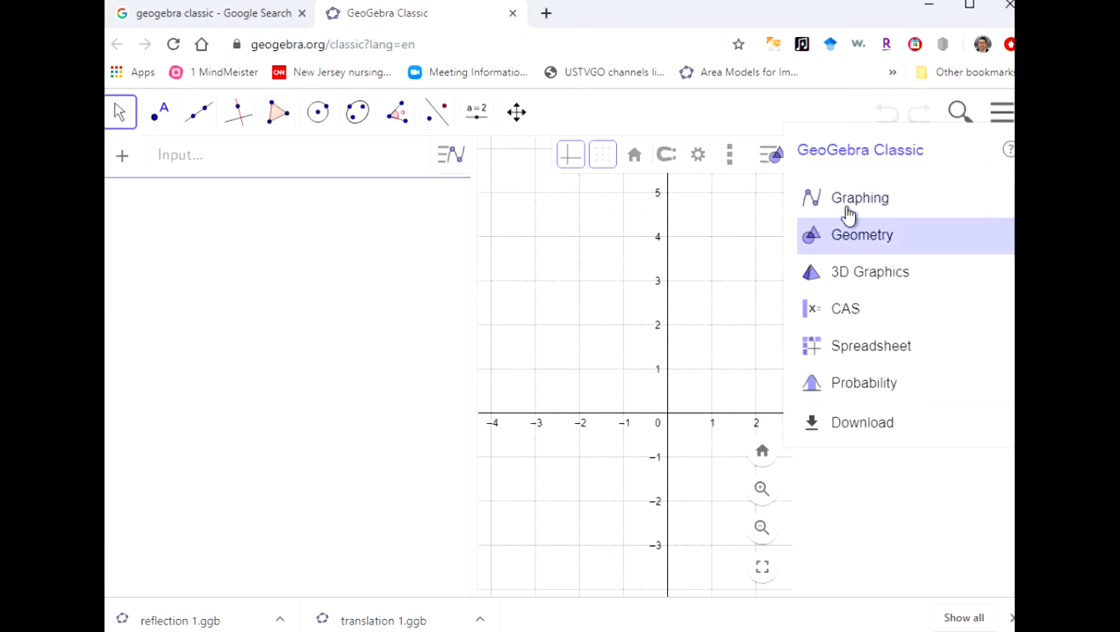
mouse_move(772, 39)
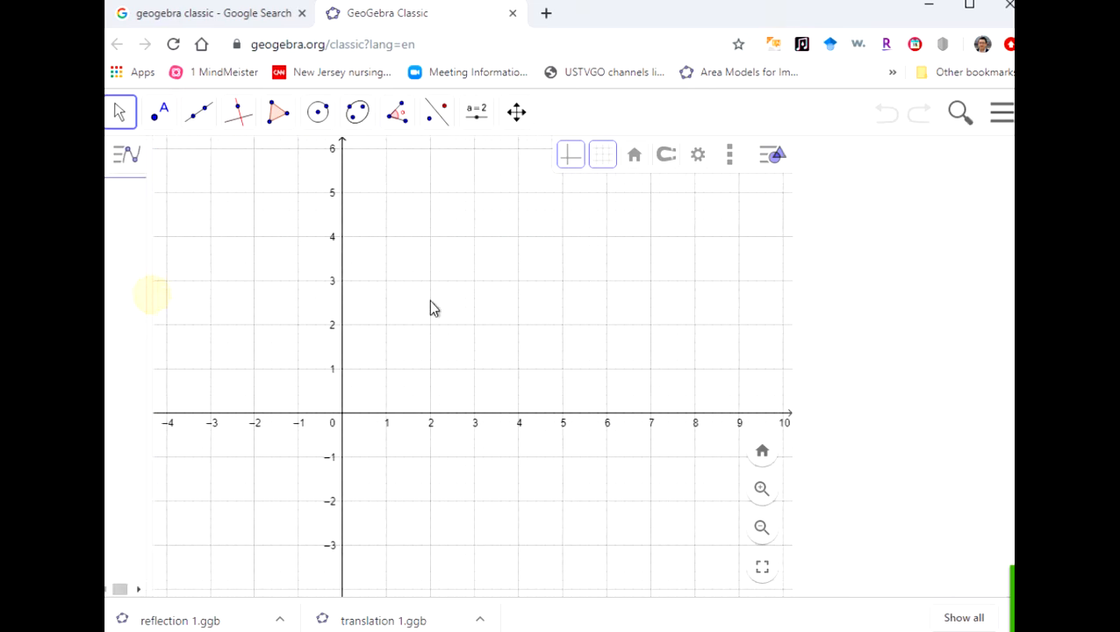
drag(430, 307, 535, 414)
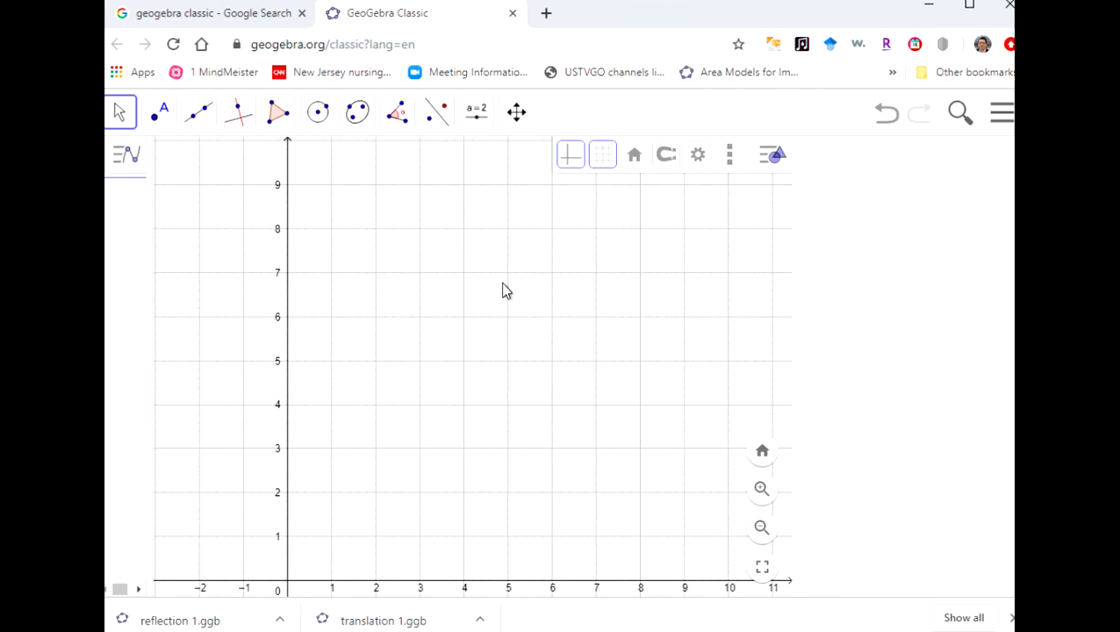
mouse_move(497, 295)
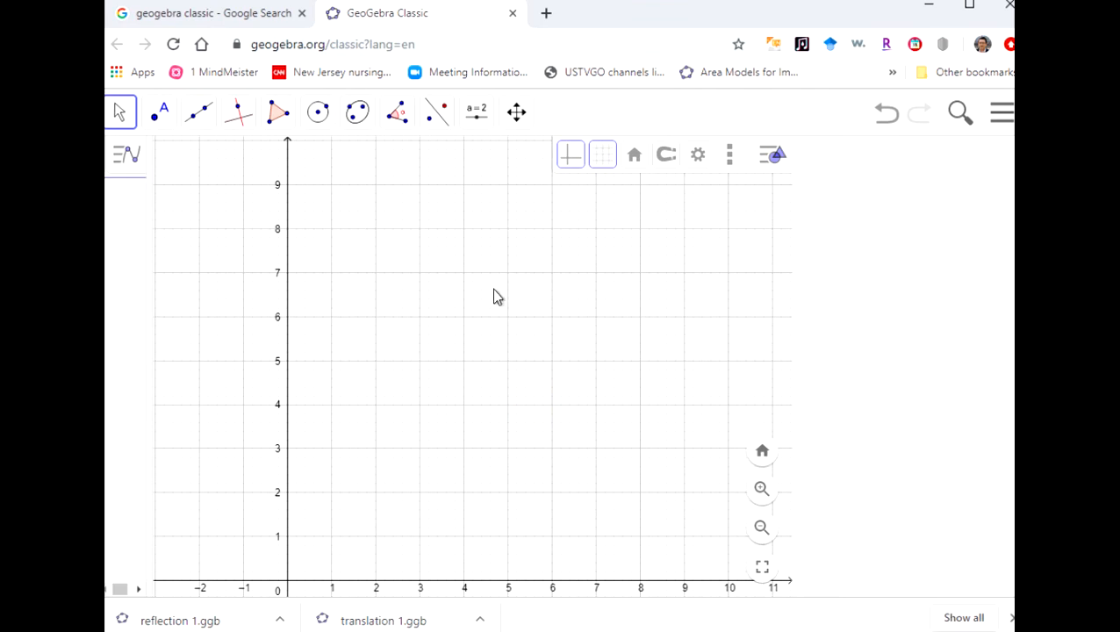
mouse_move(495, 296)
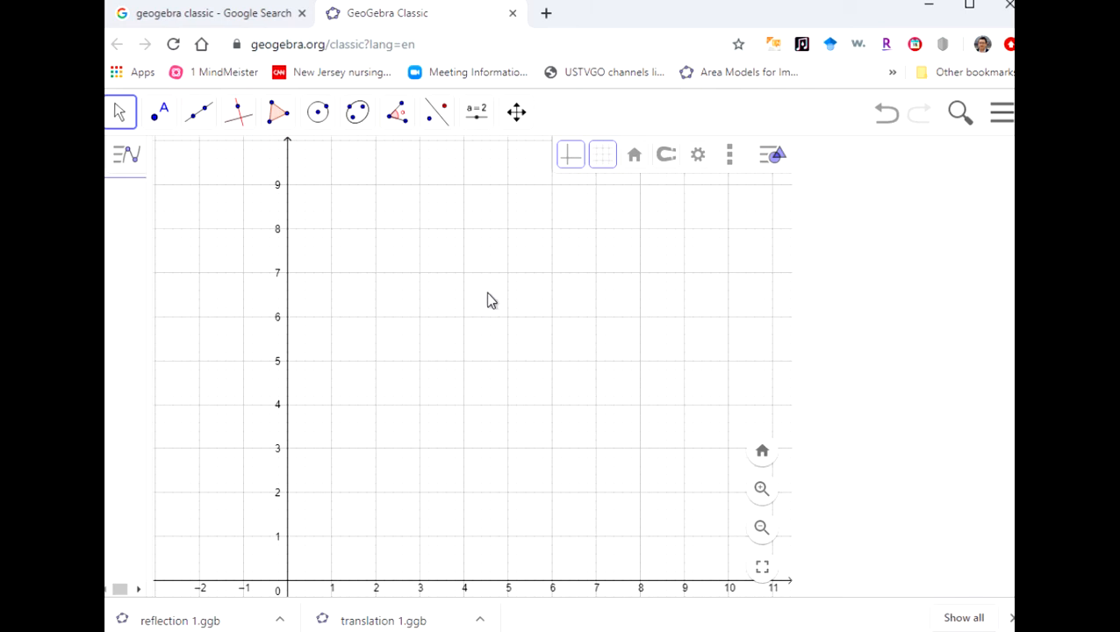
drag(492, 301, 381, 312)
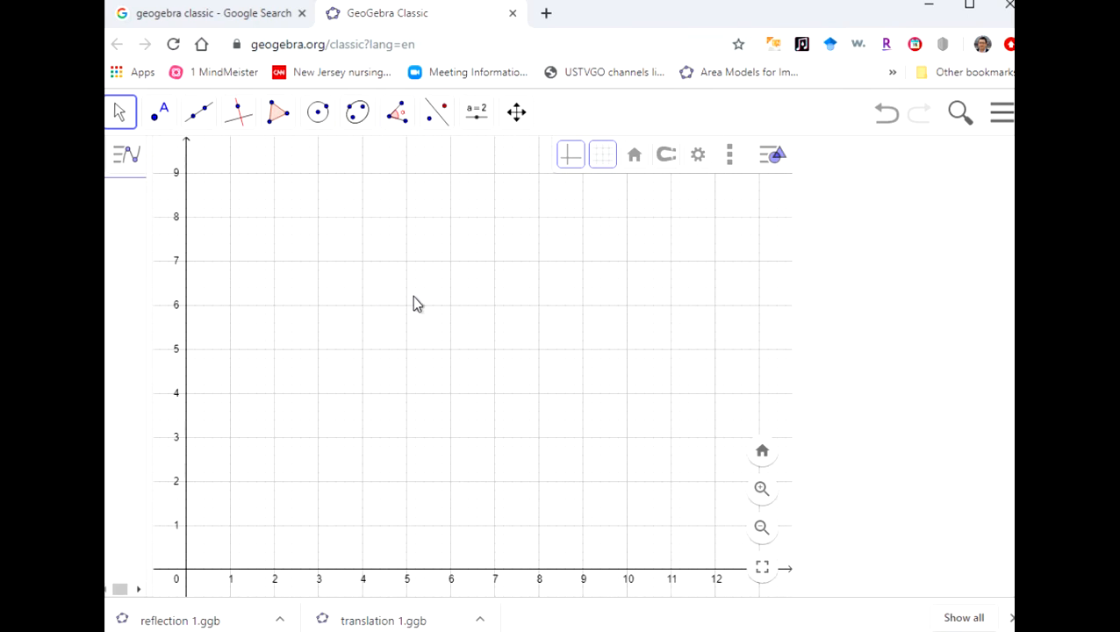
mouse_move(440, 283)
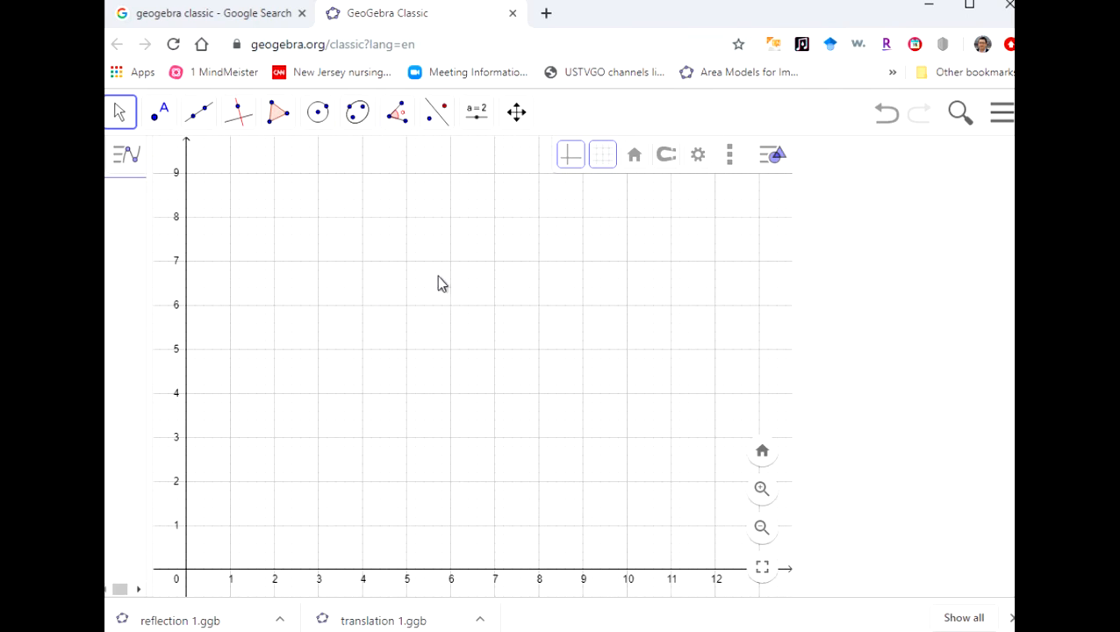
mouse_move(330, 179)
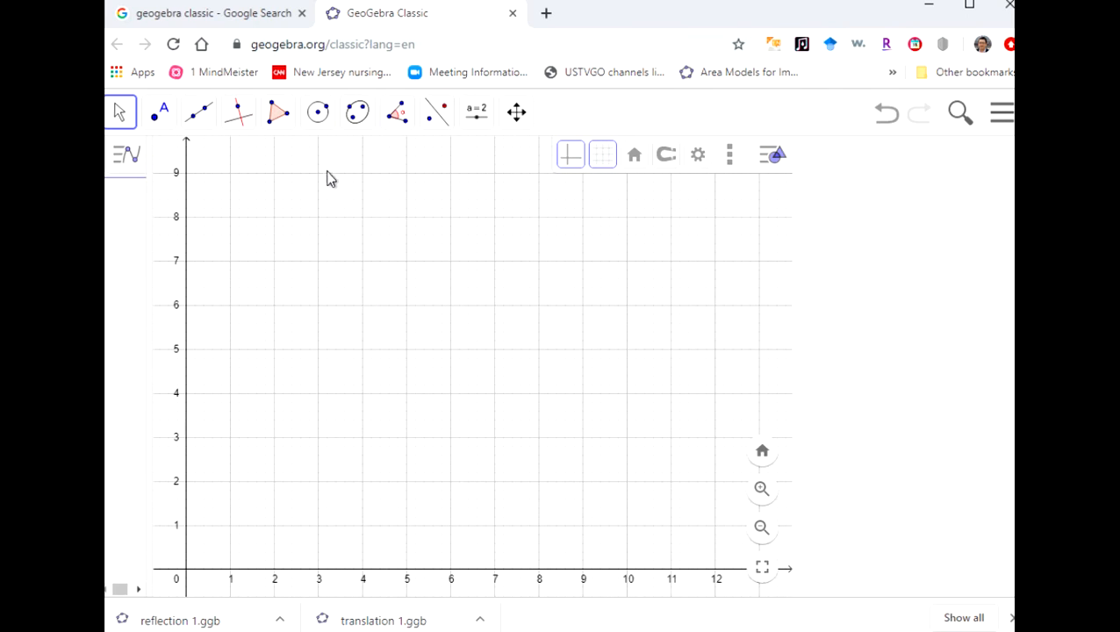
Draw triangle ABC with the Polygon tool, third vertex near (5.2, 1.6)
click(278, 112)
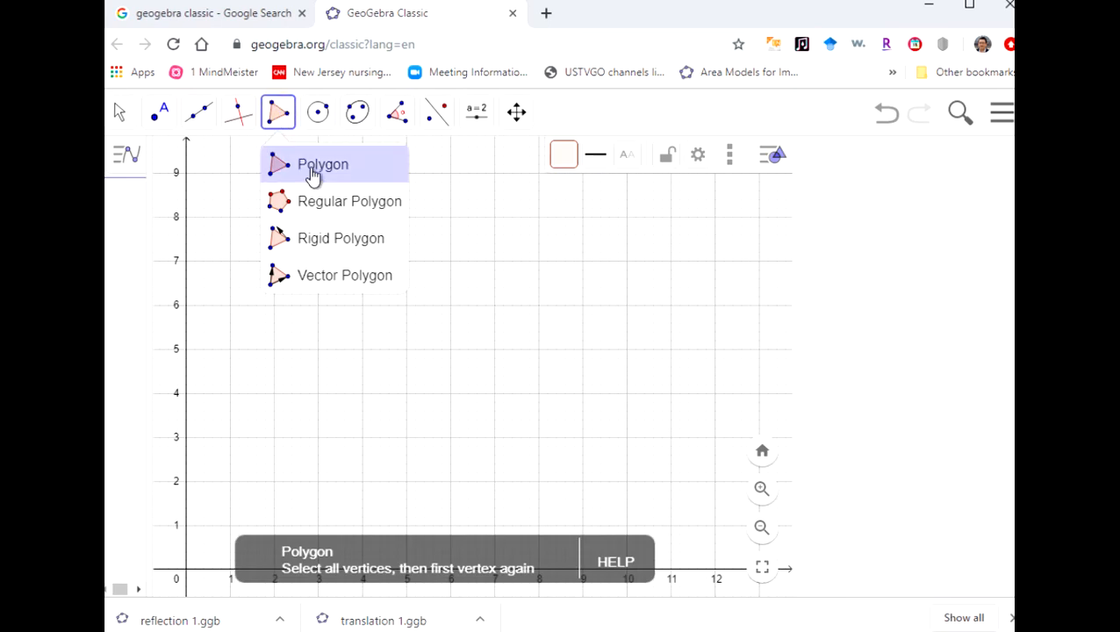
click(321, 165)
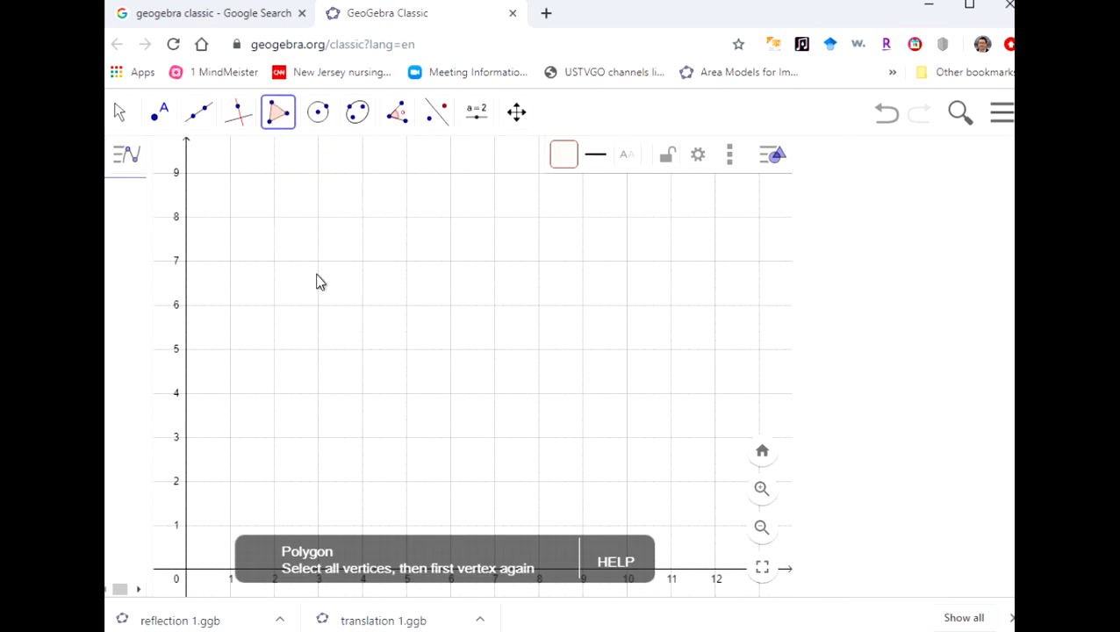
click(418, 509)
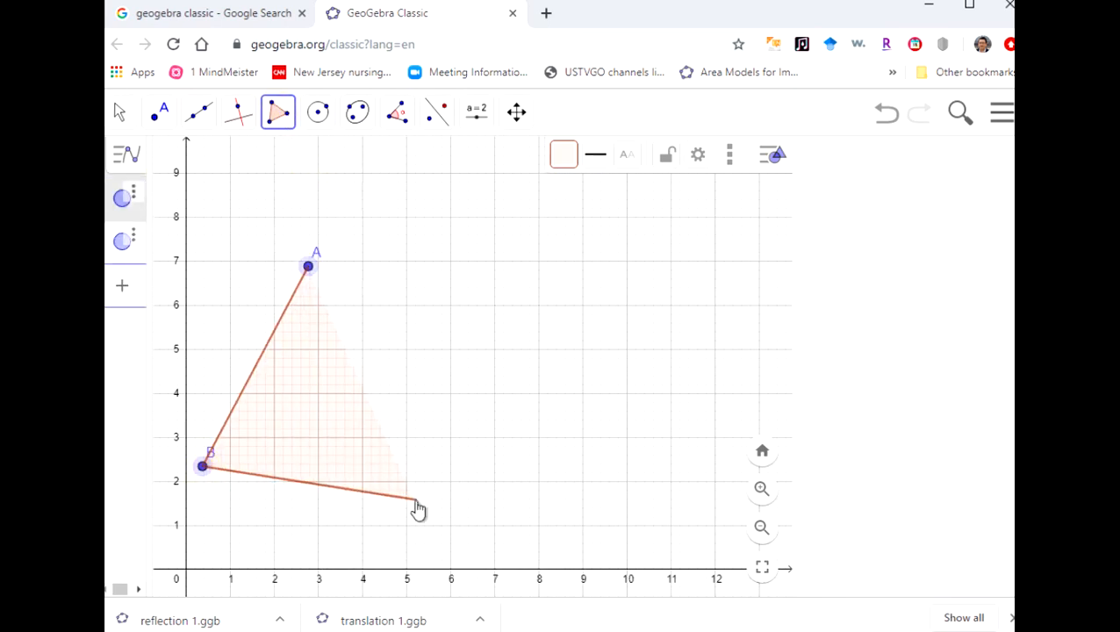
click(415, 498)
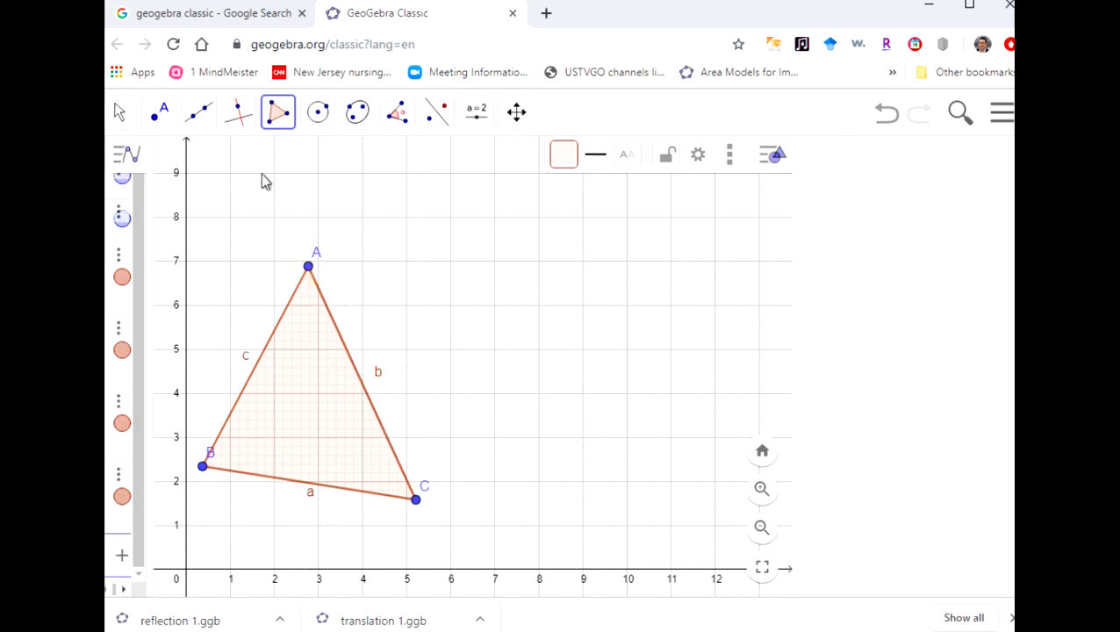
Place a separate point D to the right of the triangle
click(158, 112)
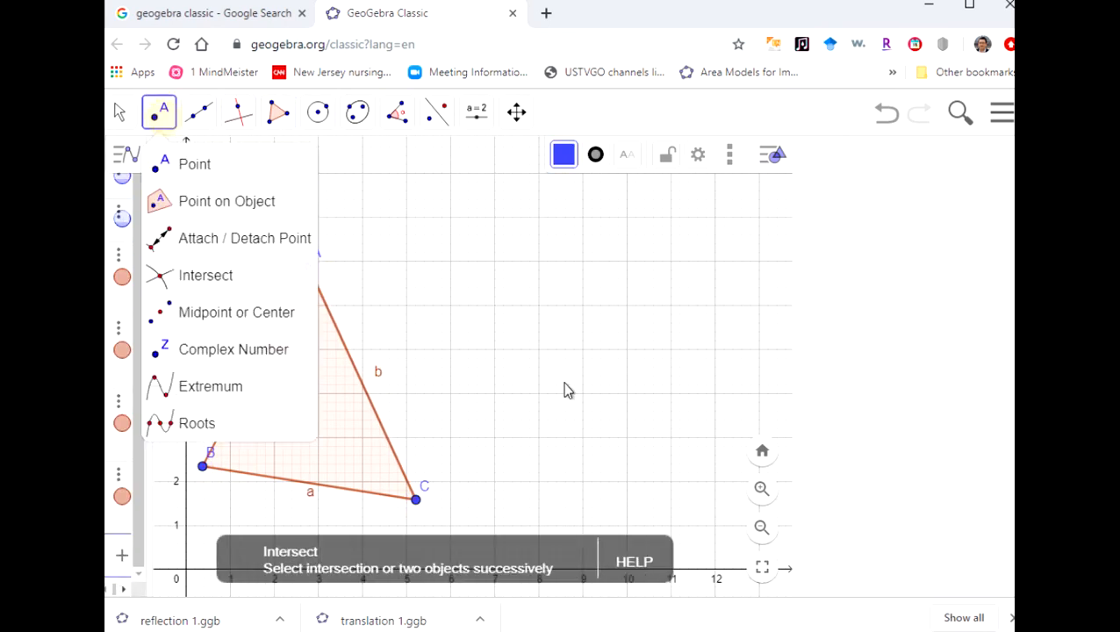
click(193, 165)
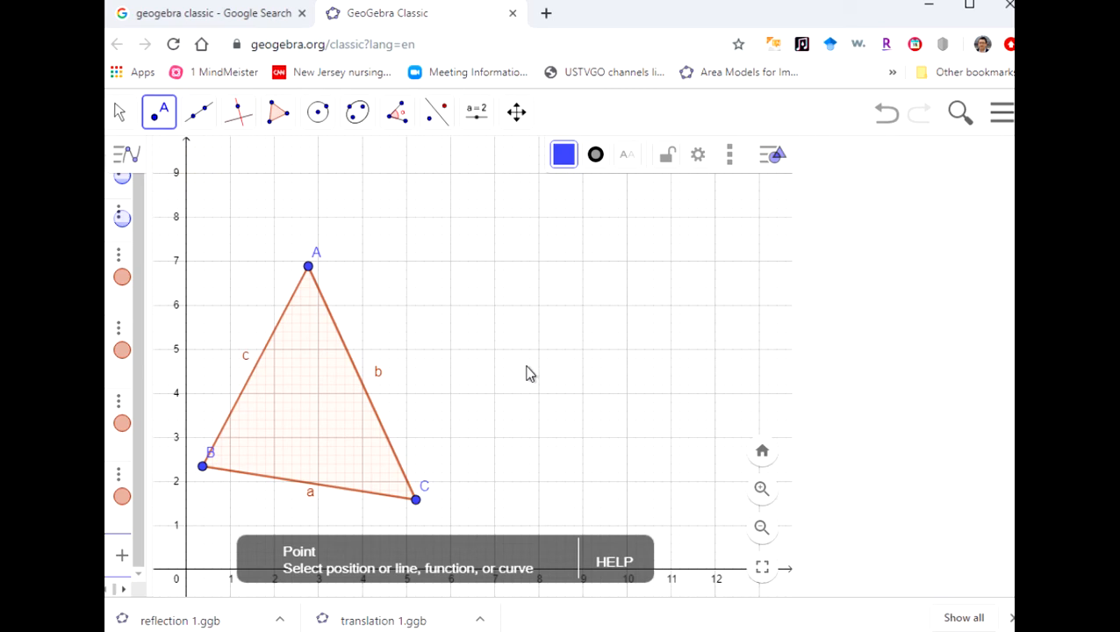
mouse_move(530, 341)
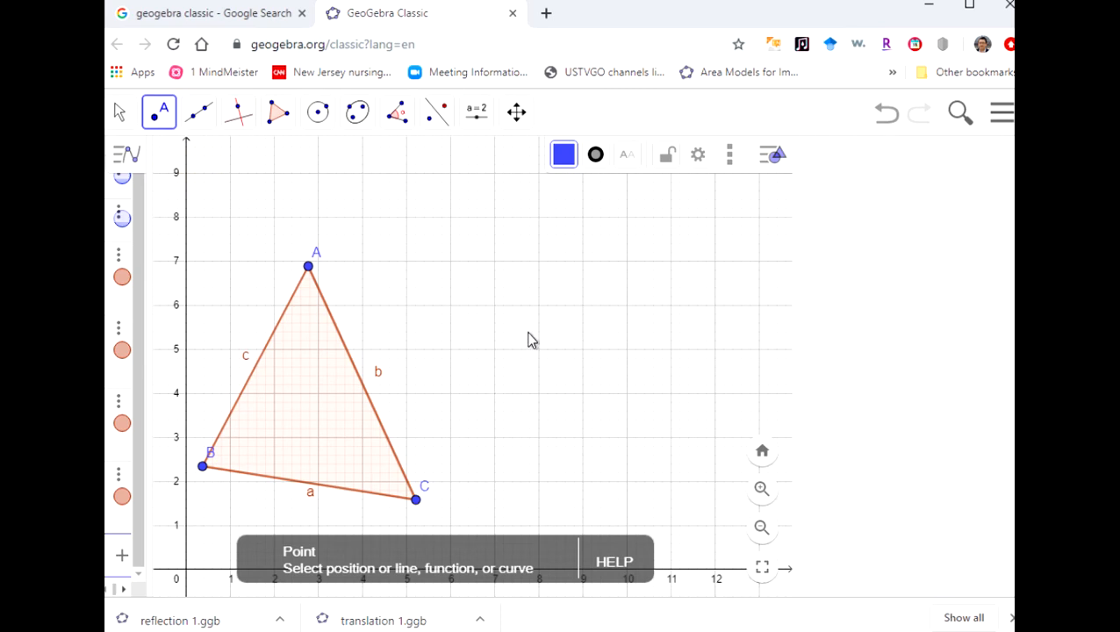
click(530, 328)
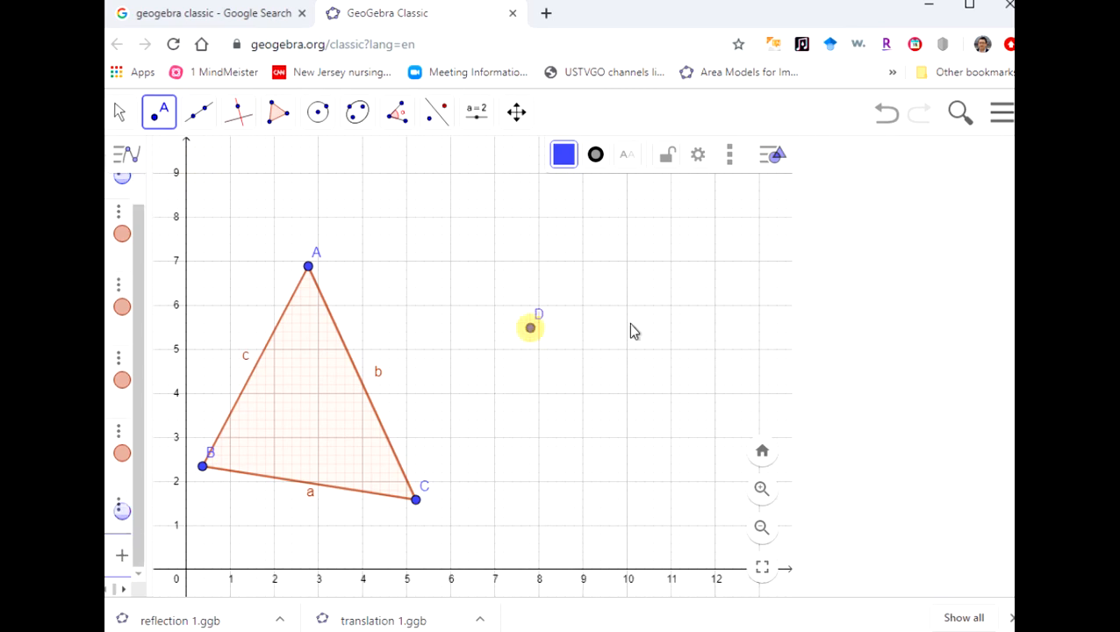
click(397, 112)
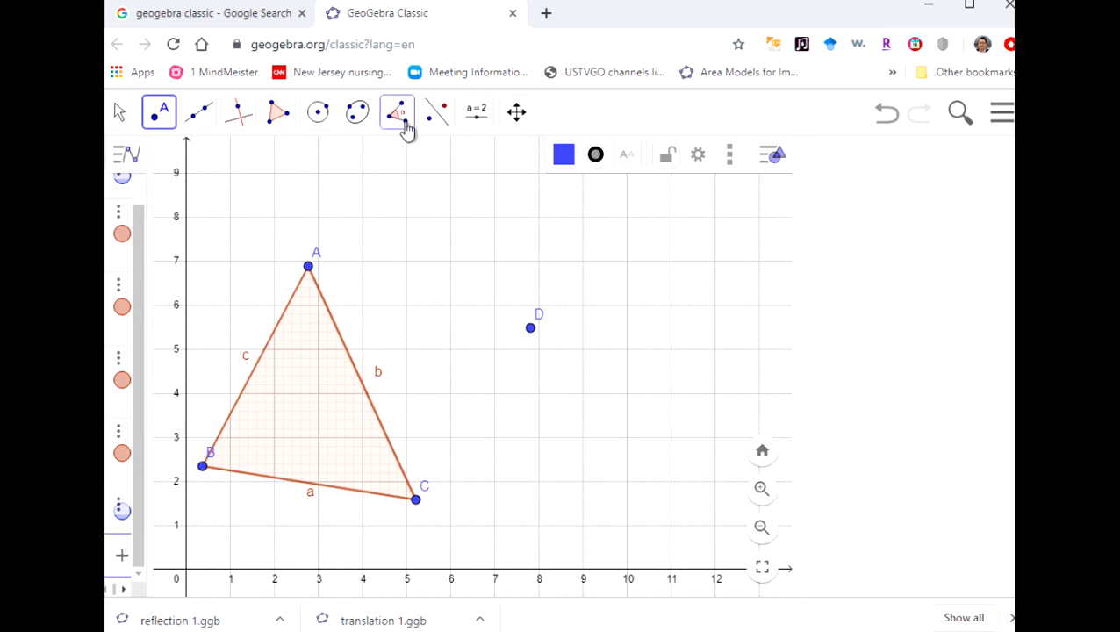
Rotate triangle ABC 90° clockwise about point D, producing image triangle A'B'C'
click(396, 112)
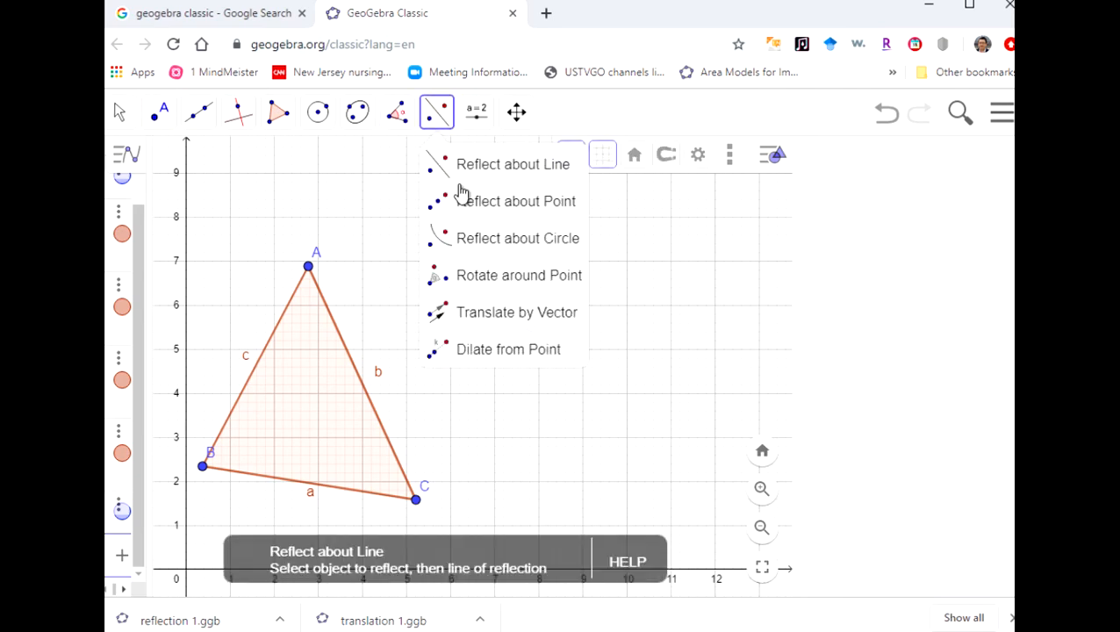
mouse_move(520, 273)
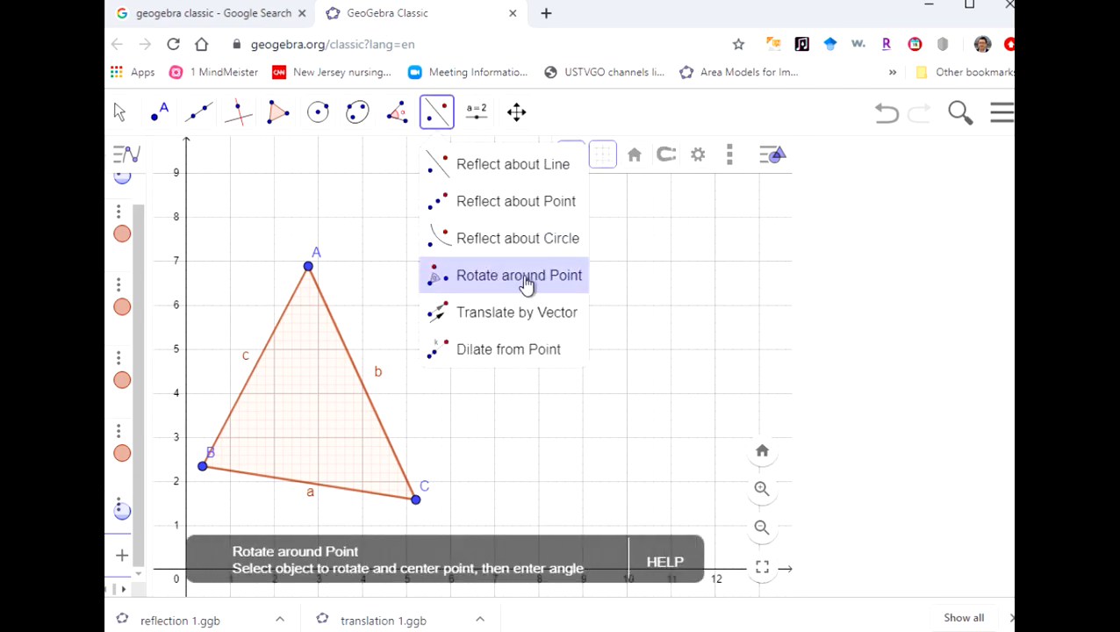
click(518, 274)
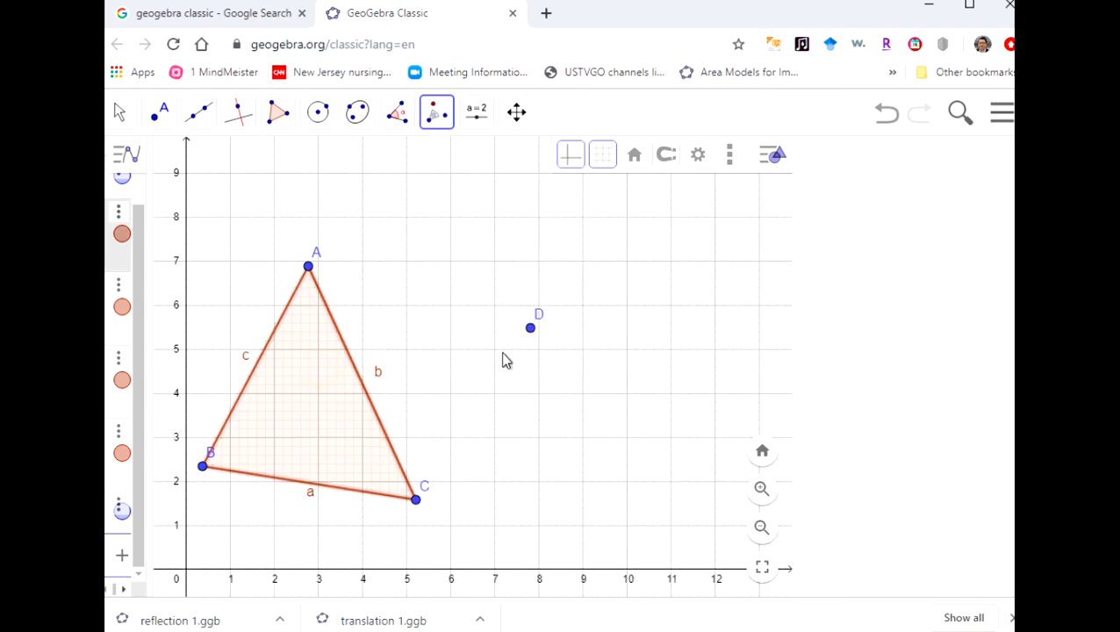
click(530, 328)
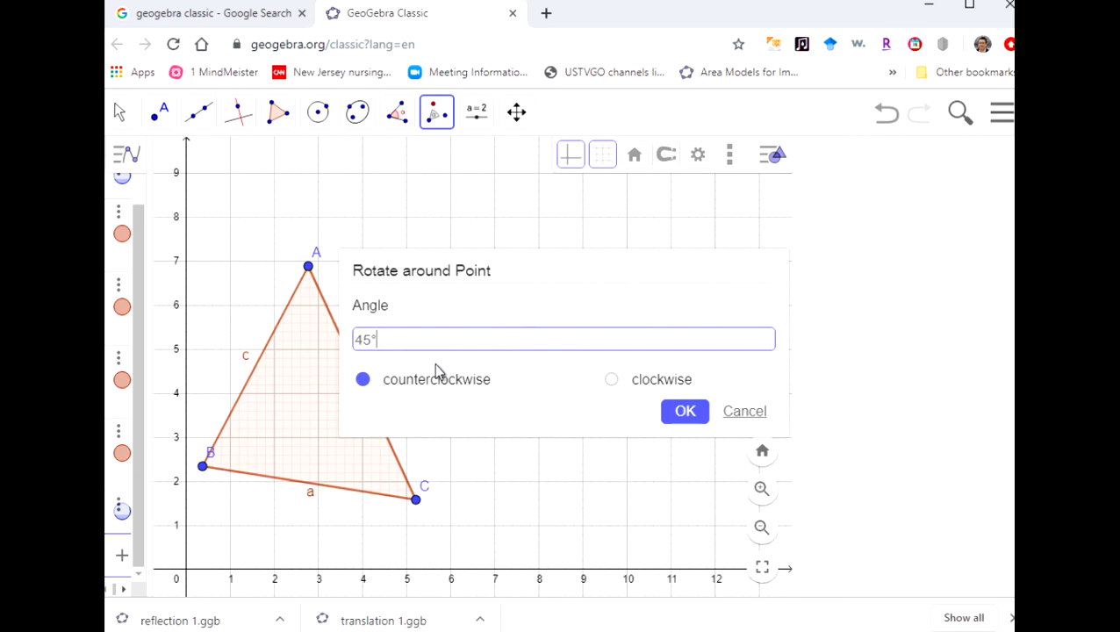
mouse_move(542, 270)
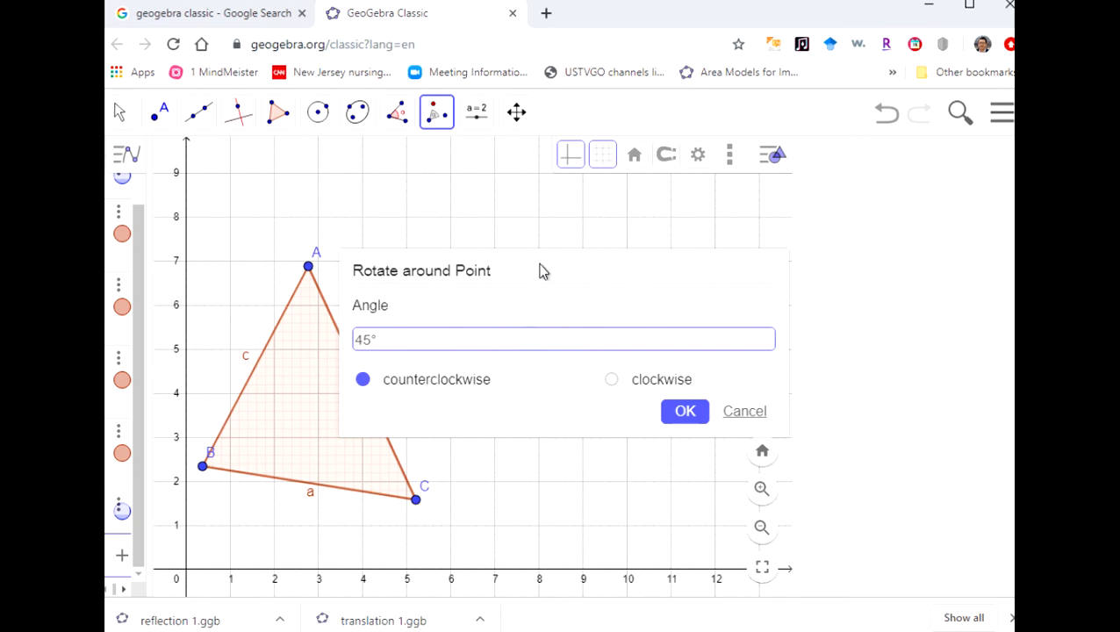
click(562, 339)
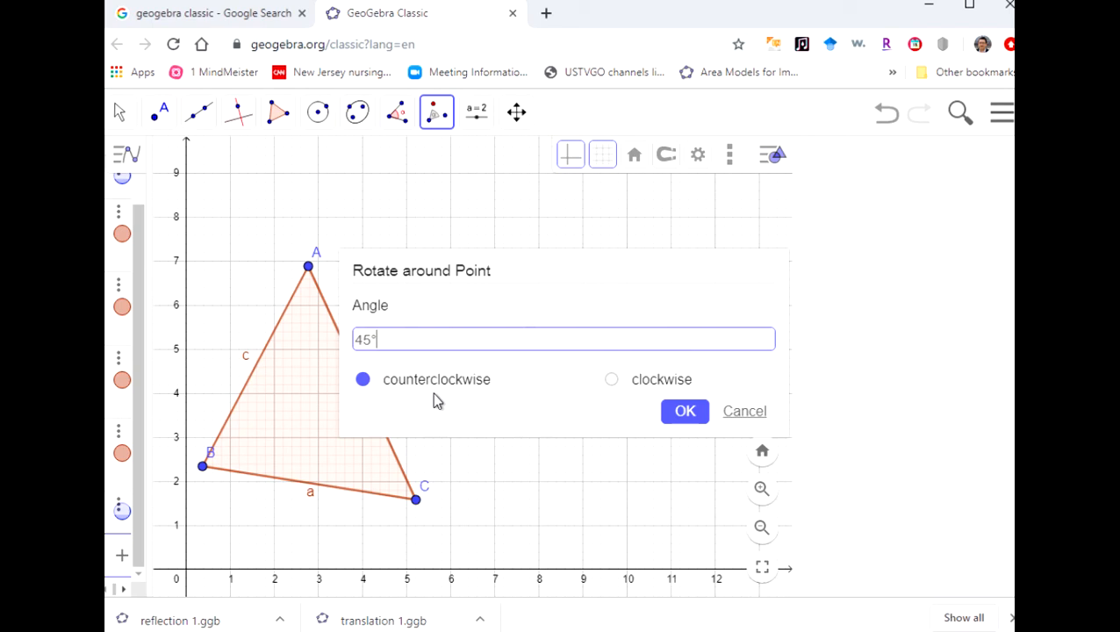
mouse_move(611, 394)
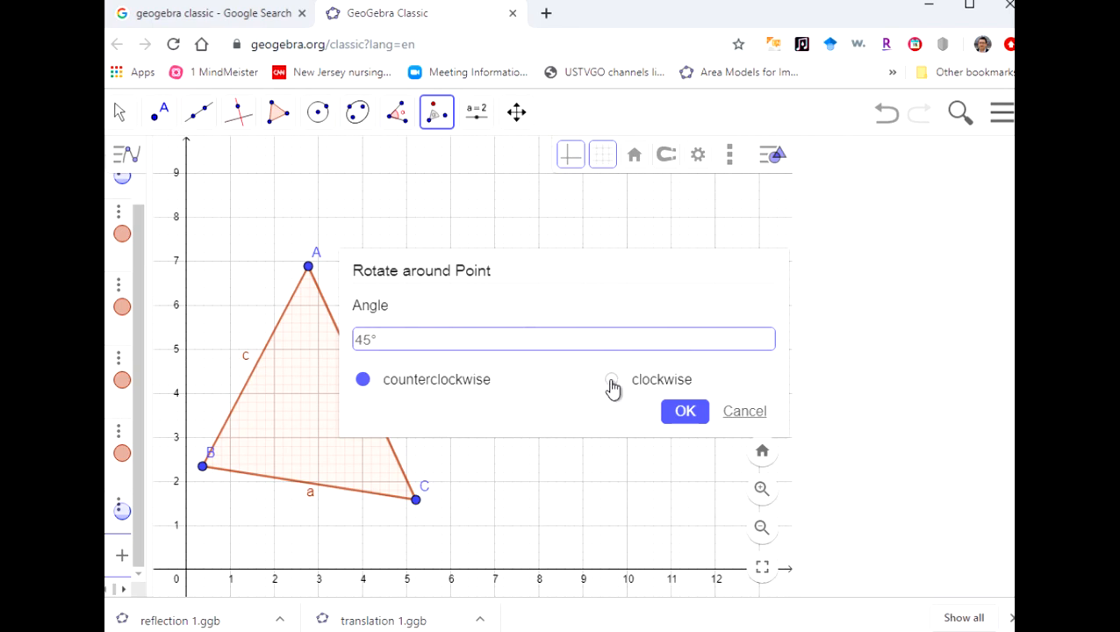
click(613, 379)
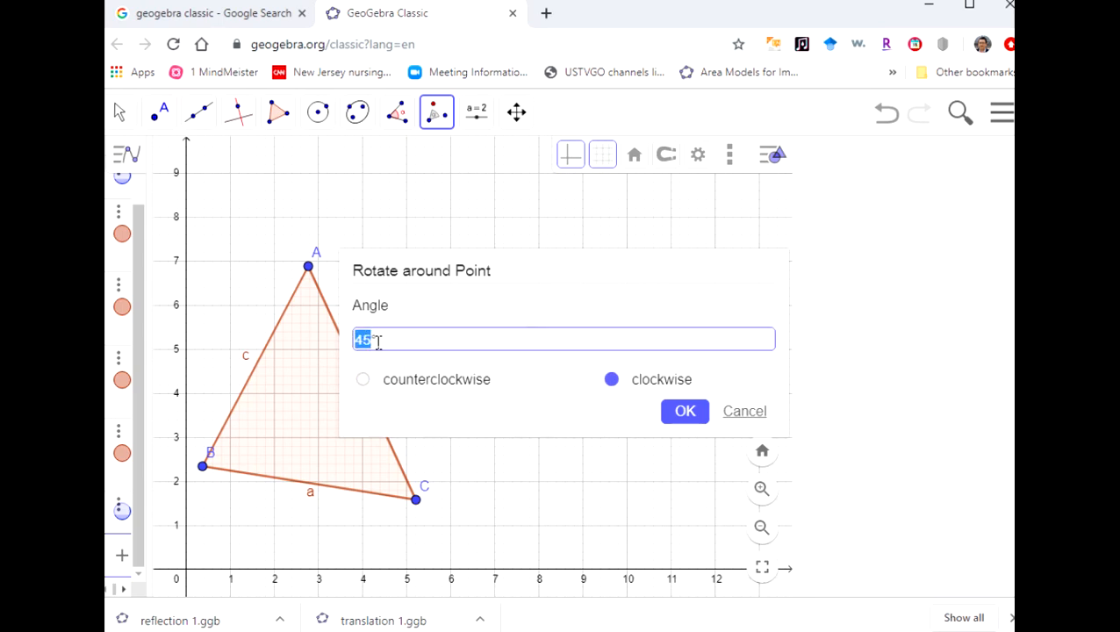
text(90°)
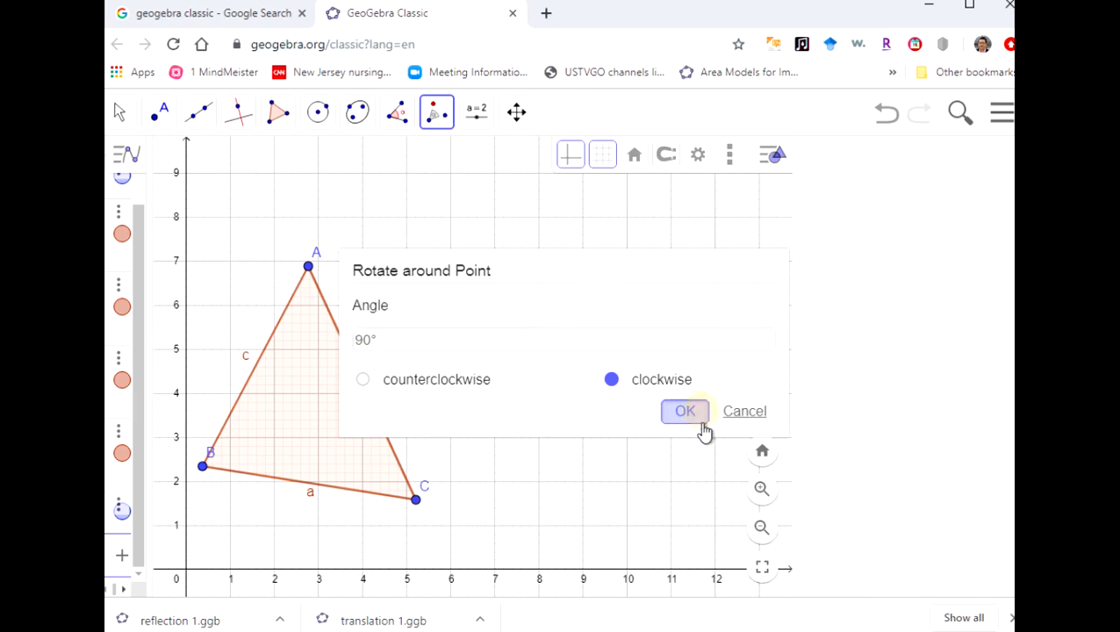
click(685, 411)
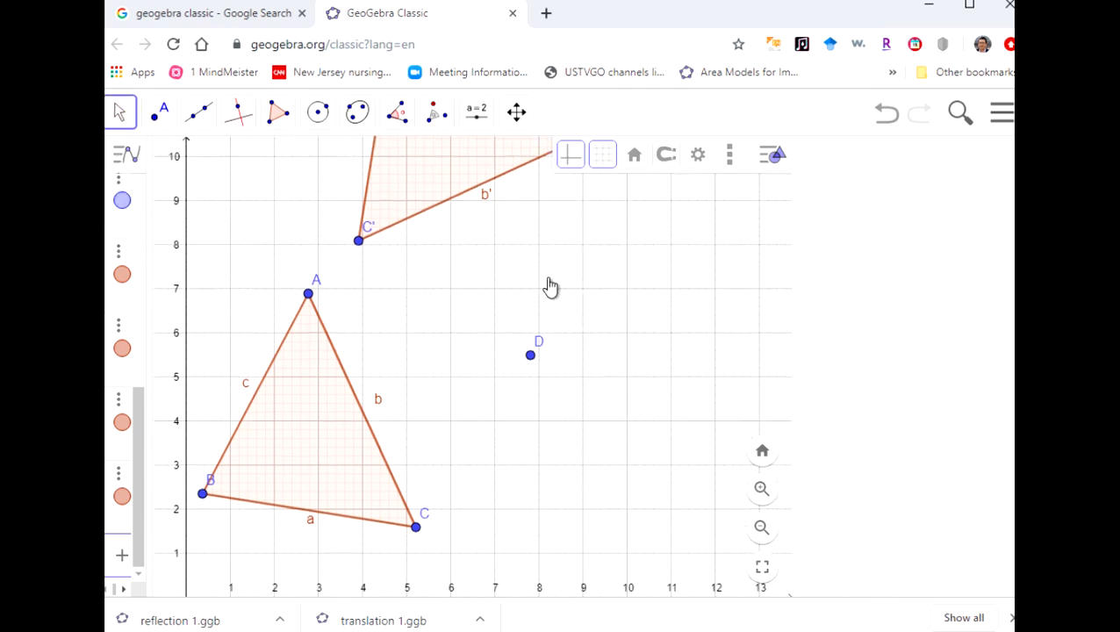
Pan the view so rotated triangle A'B'C' and triangle ABC are both fully visible
drag(551, 285, 634, 295)
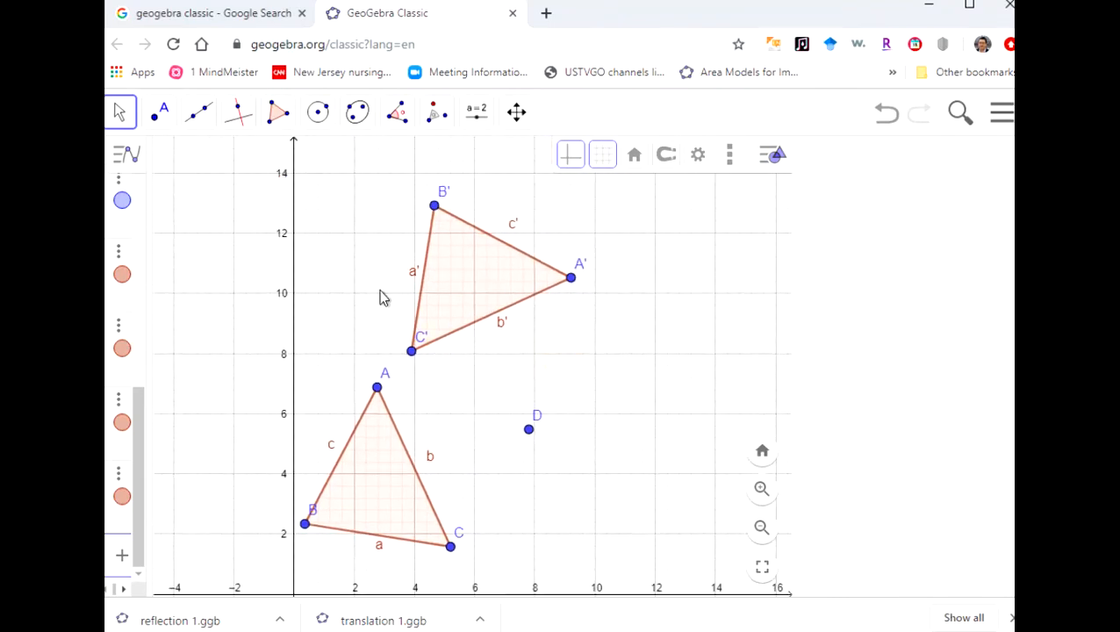
mouse_move(511, 427)
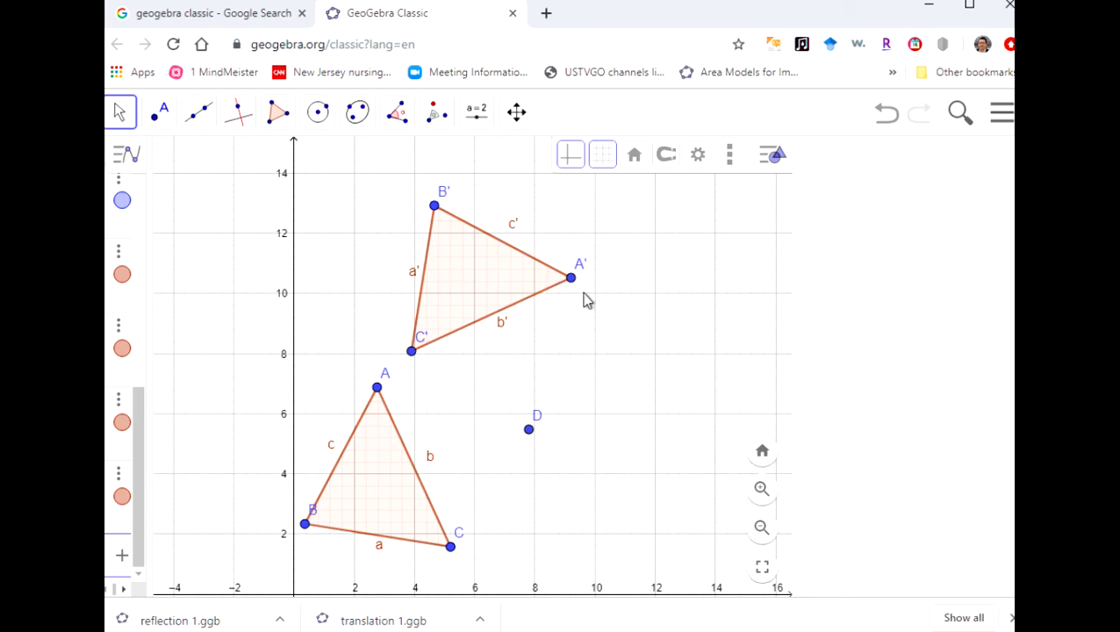
mouse_move(580, 358)
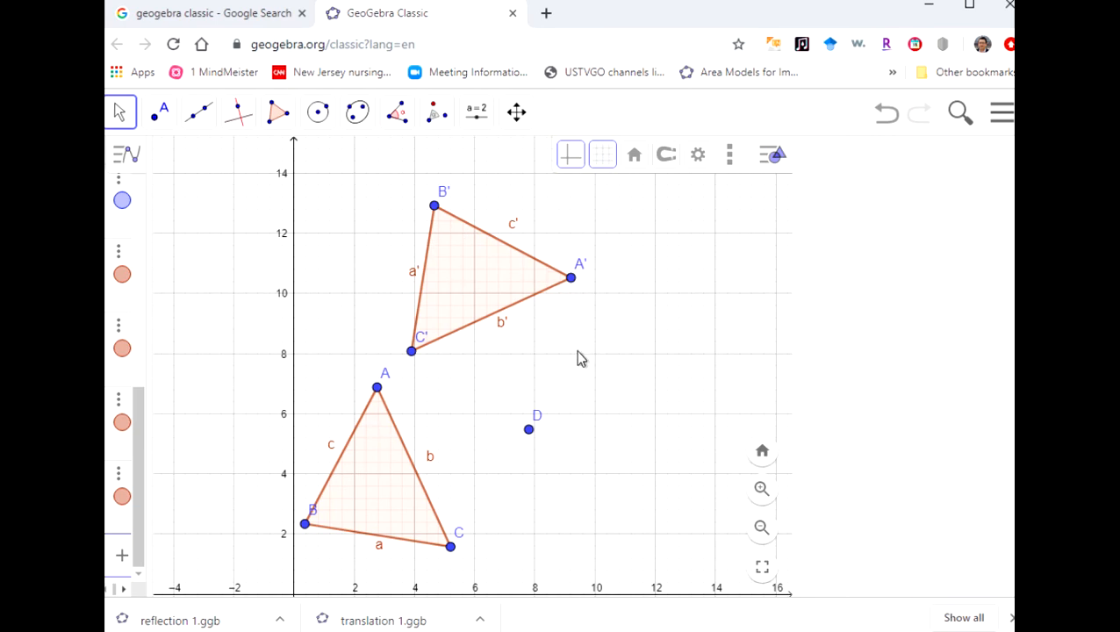
mouse_move(1001, 140)
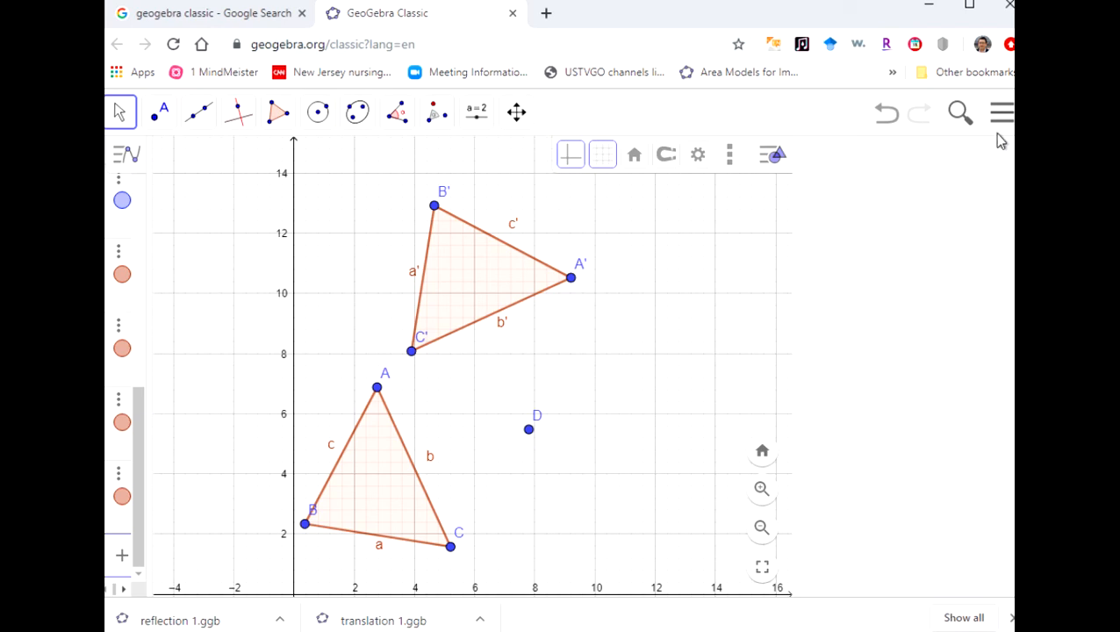
Save the construction as rotation 1.ggb, correcting a mistyped letter in the name
click(1001, 112)
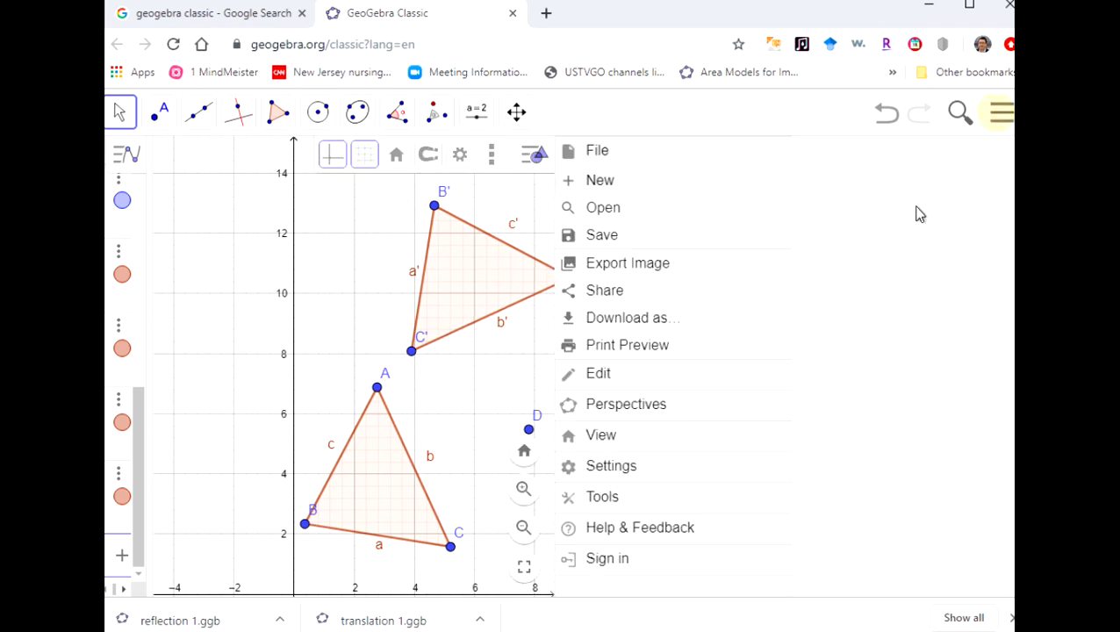
mouse_move(602, 208)
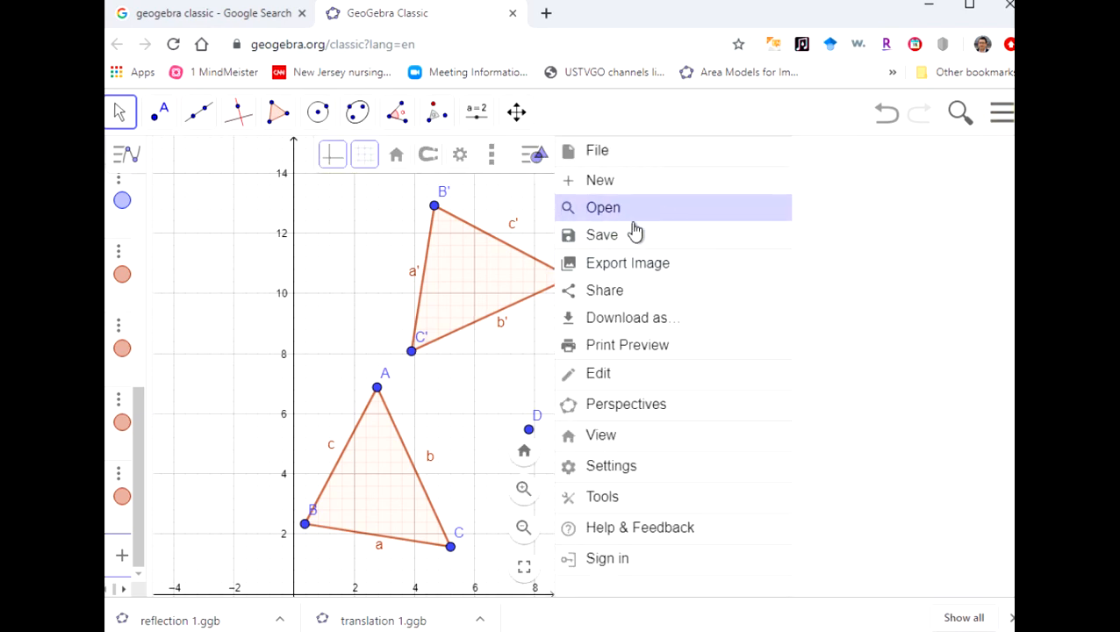
click(601, 236)
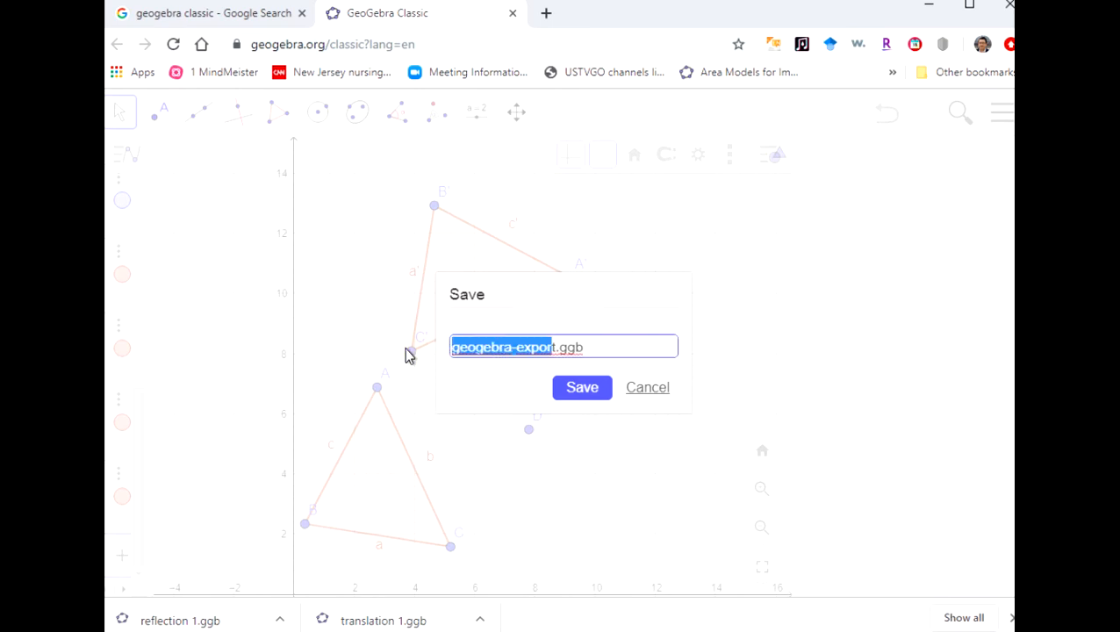
text(rati.ggb)
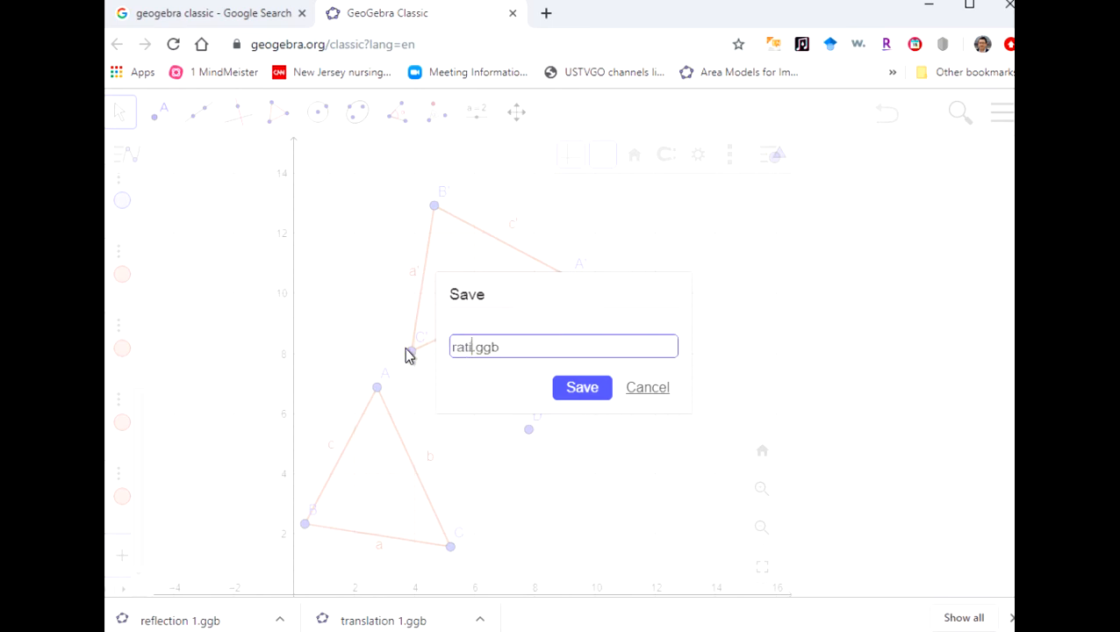
key(Backspace)
text(otation 1)
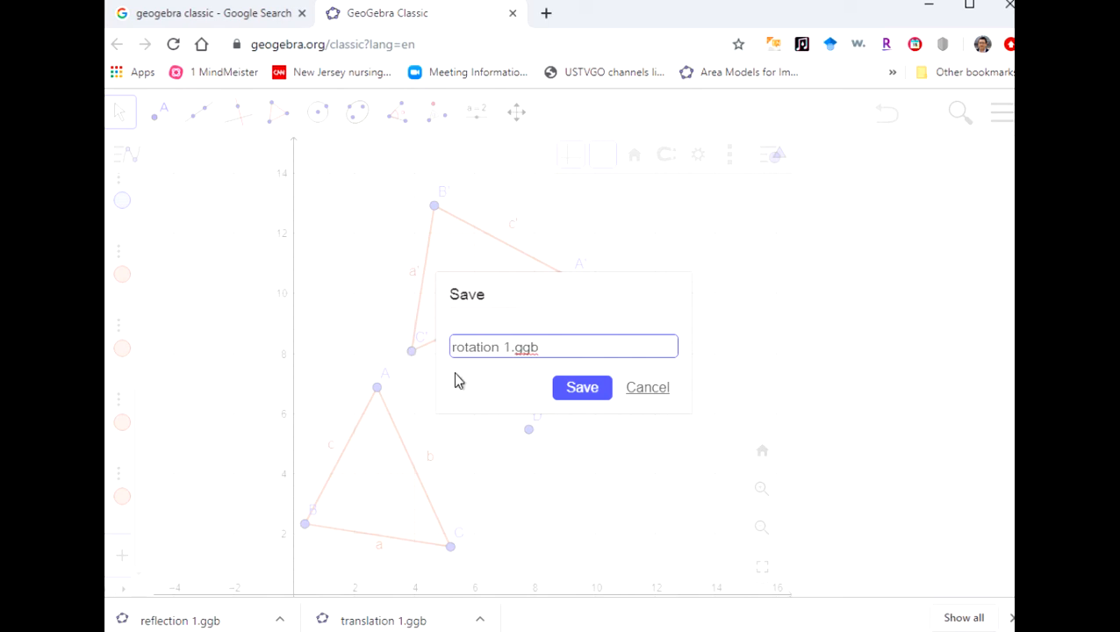
click(583, 388)
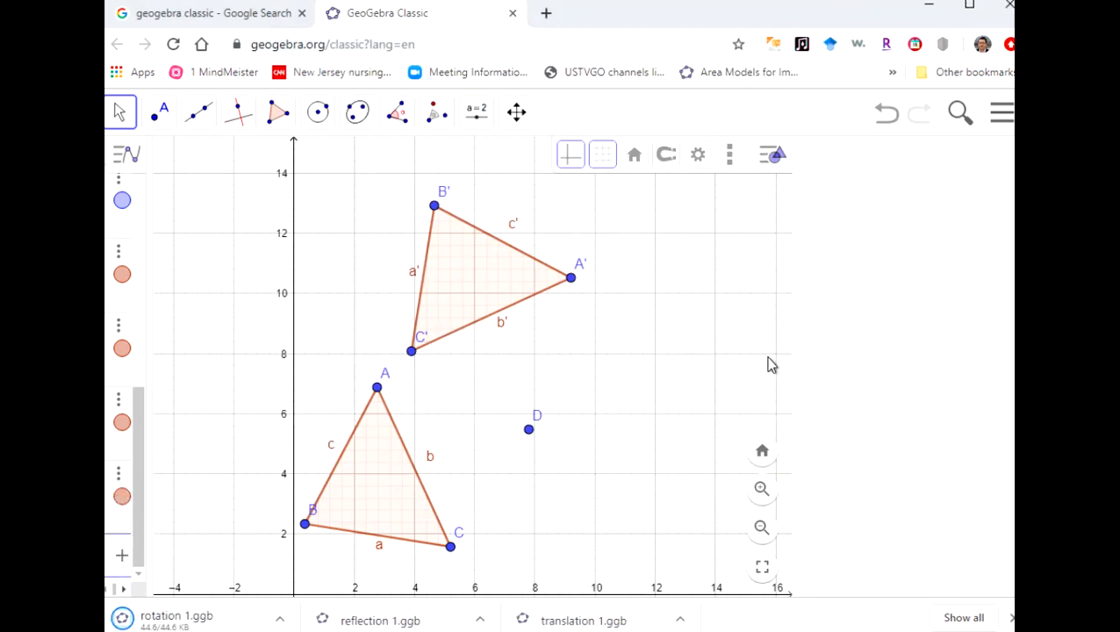
mouse_move(757, 369)
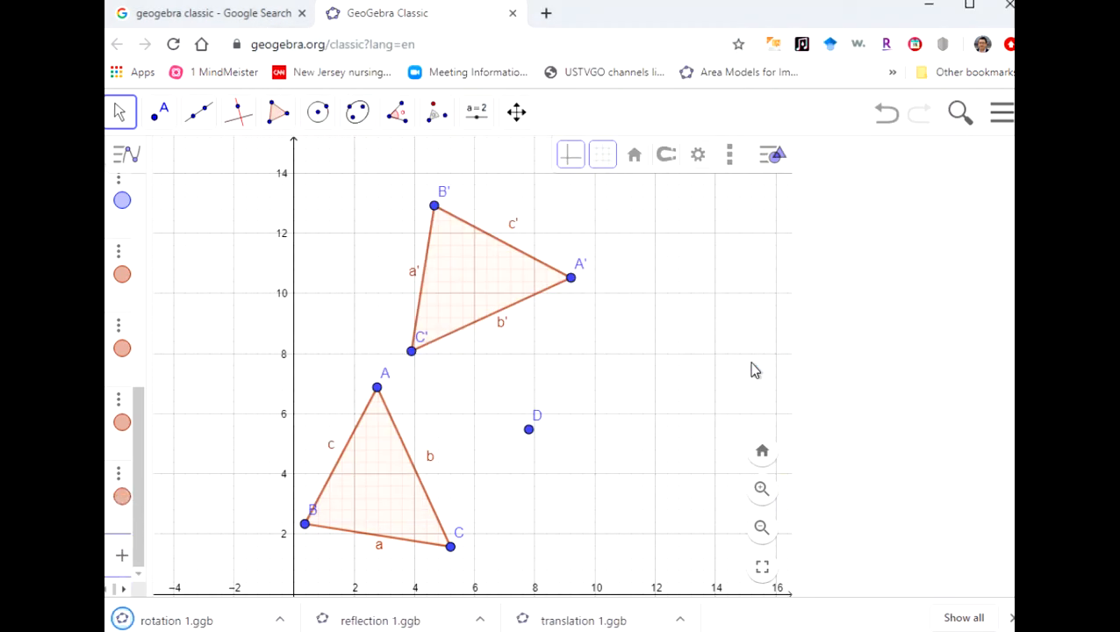